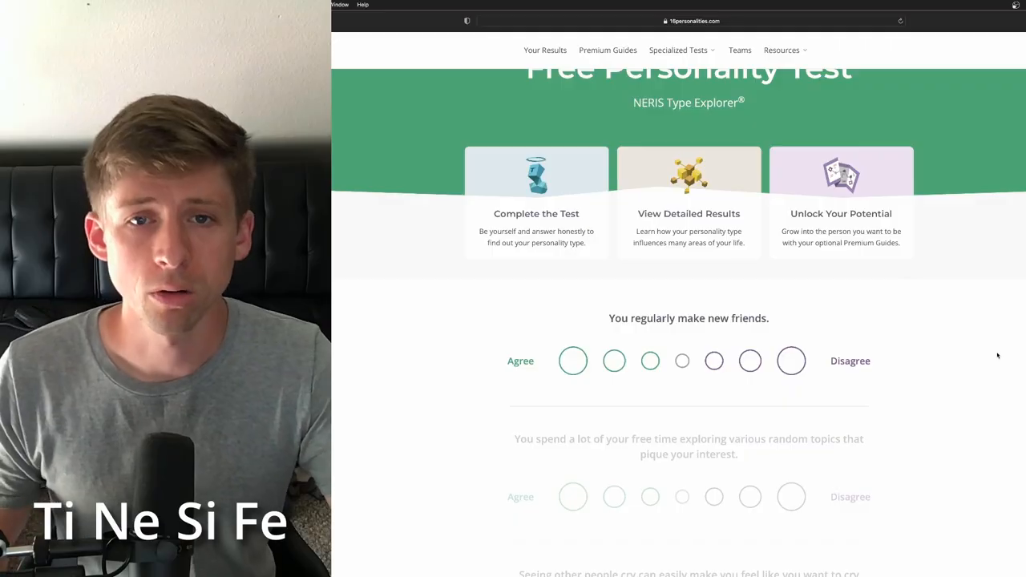
# Answer the making-friends, exploring-random-topics and crying-when-others-cry statements.
pyautogui.scroll(-3)
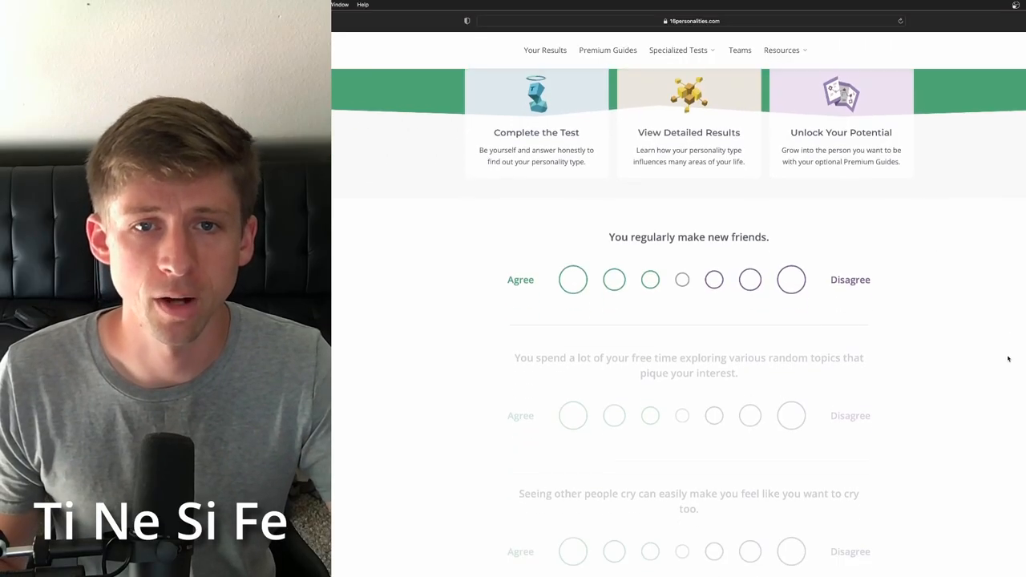
pyautogui.scroll(3)
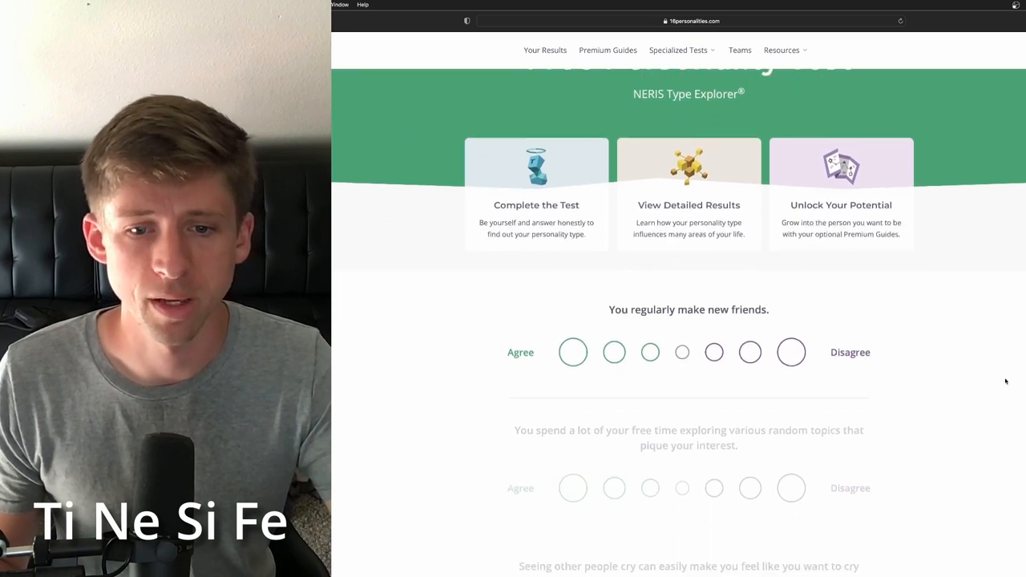
pyautogui.scroll(-3)
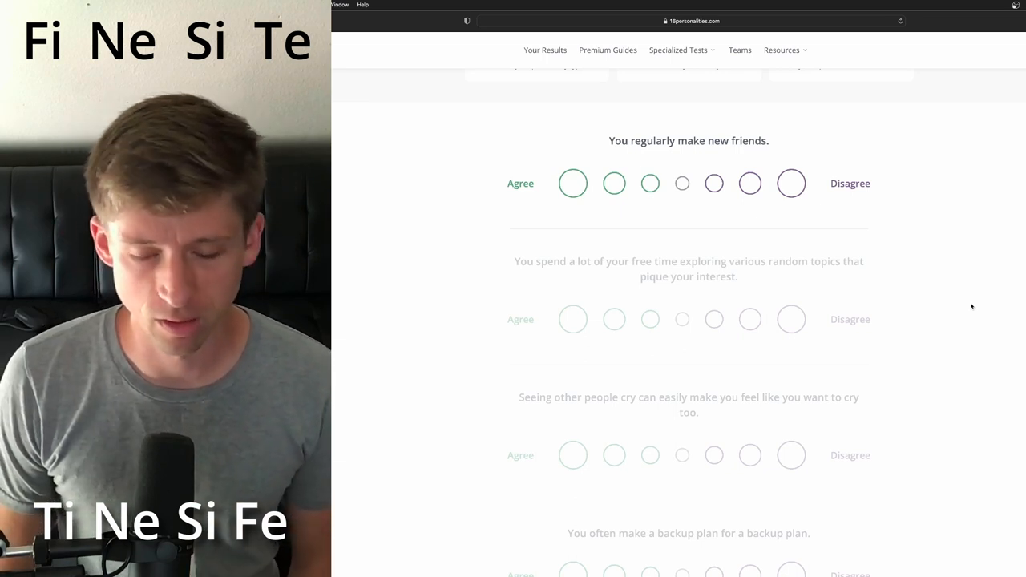
pyautogui.moveTo(981, 310)
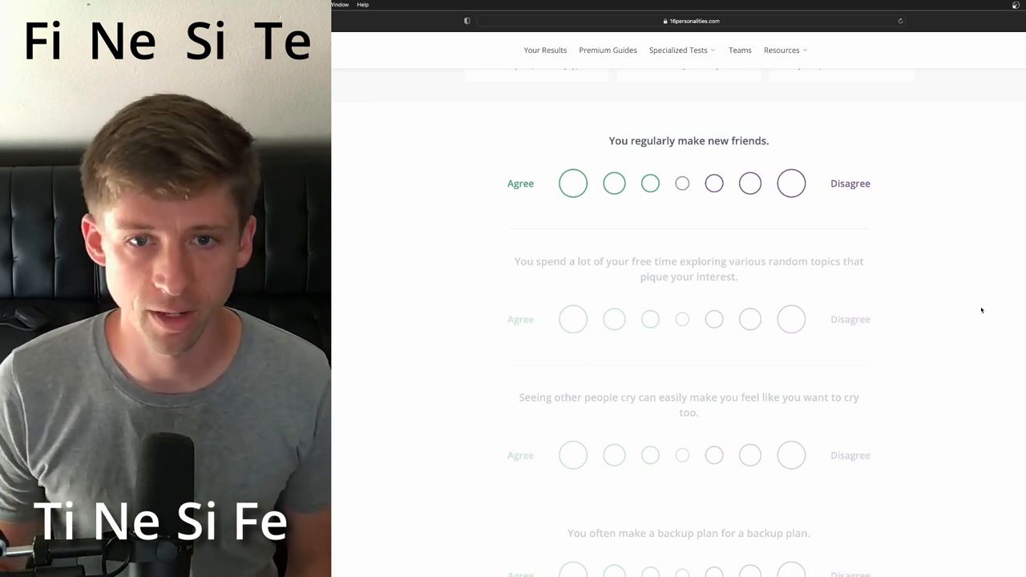
pyautogui.scroll(-3)
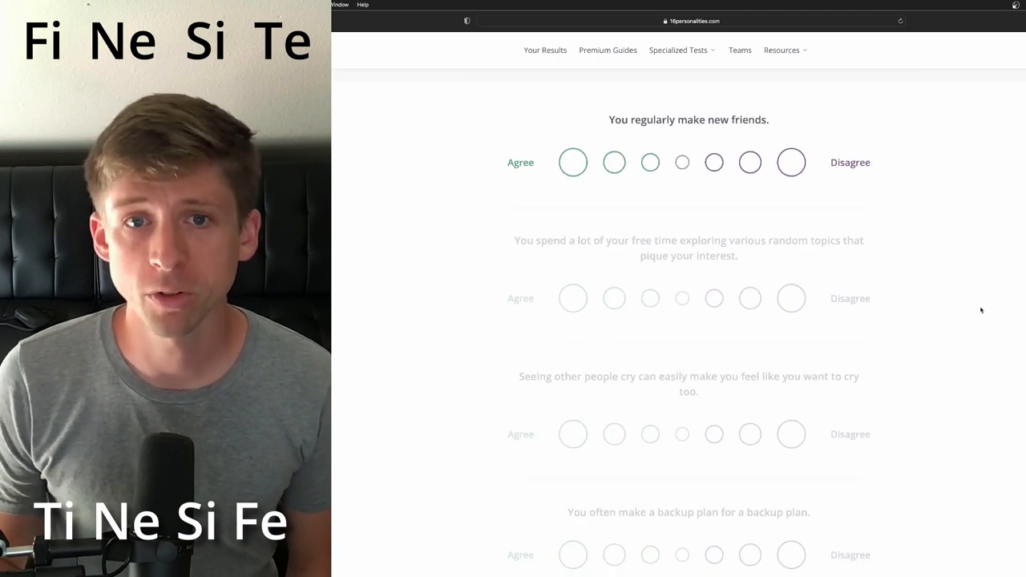
pyautogui.scroll(-3)
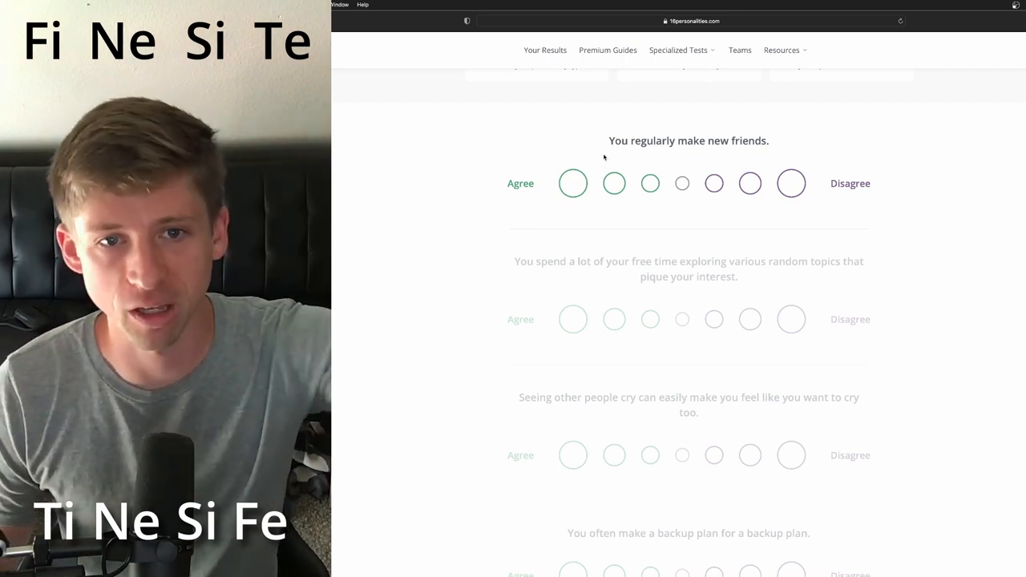
pyautogui.click(791, 183)
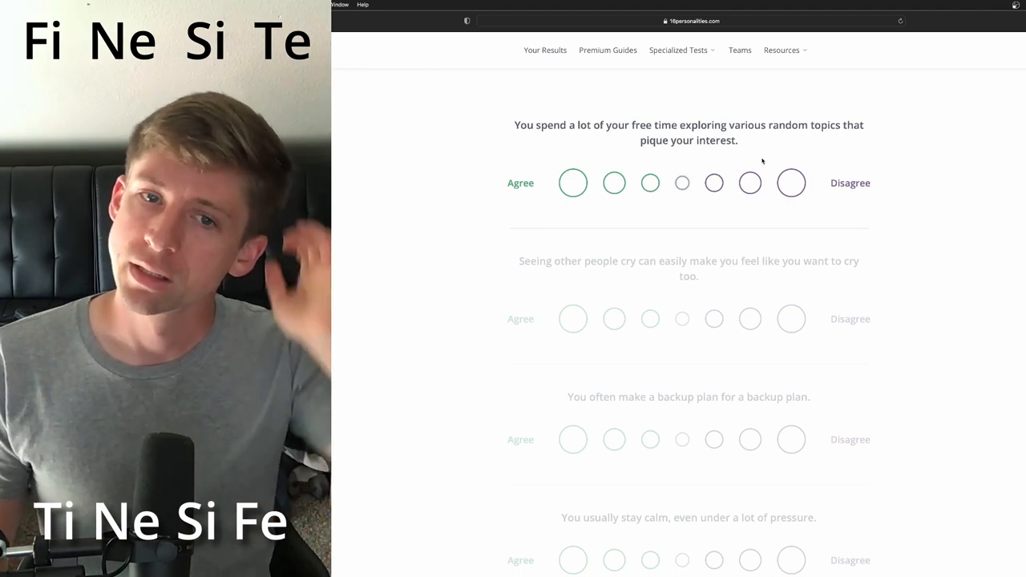
pyautogui.click(614, 183)
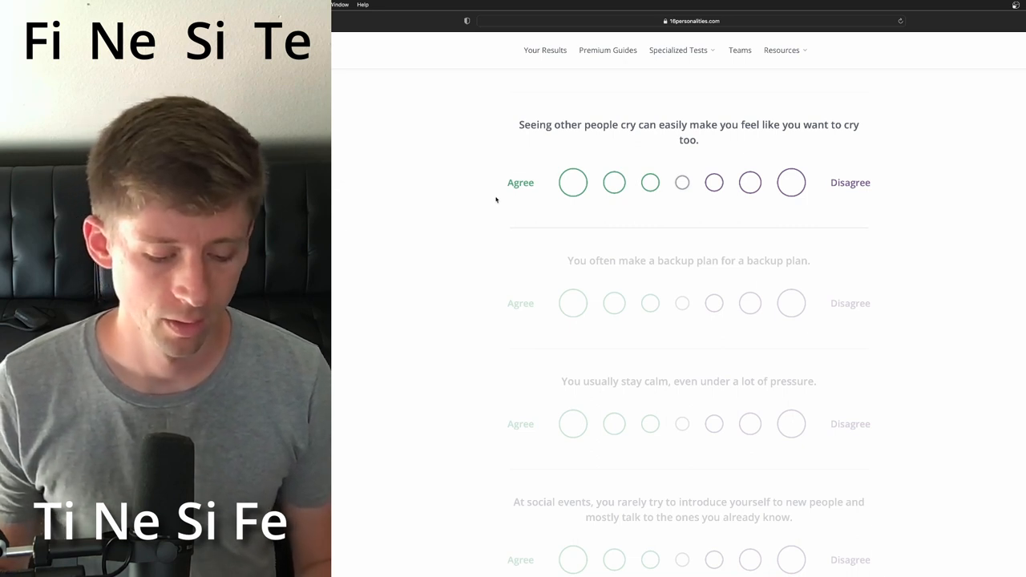
pyautogui.click(749, 182)
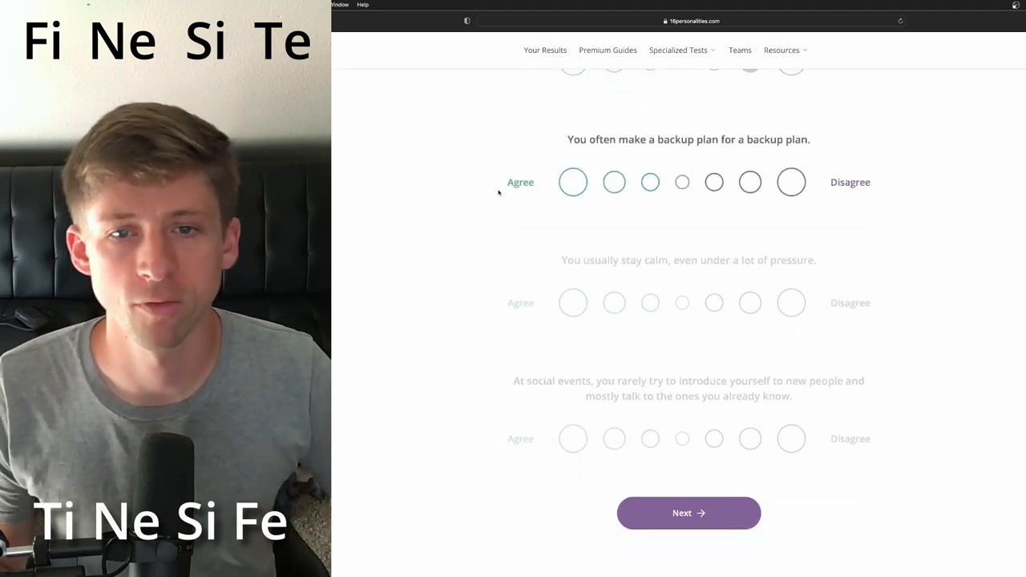
# Answer backup plans, mildly disagree on staying calm, strongly agree on rarely introducing yourself, then advance.
pyautogui.click(750, 181)
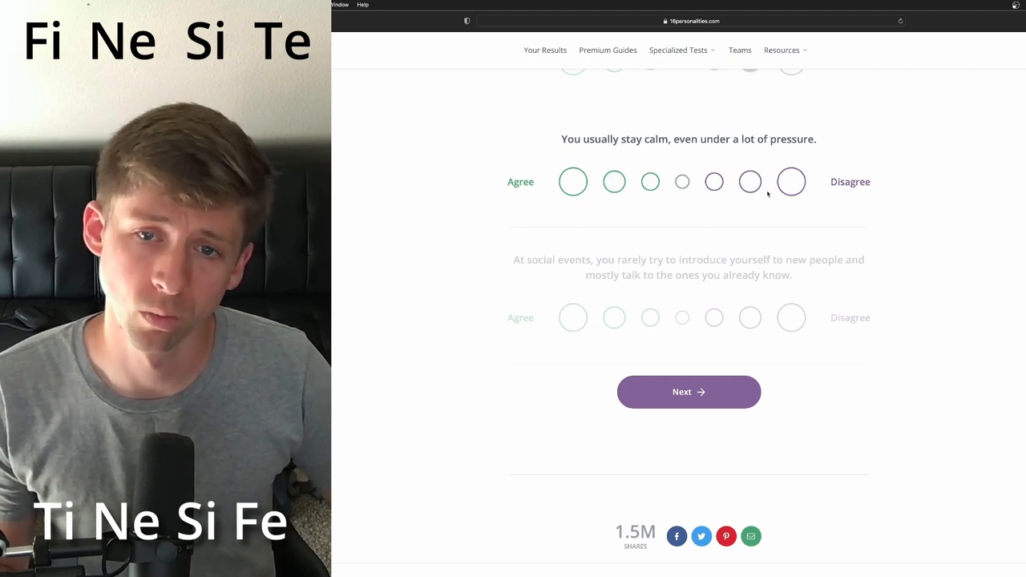
pyautogui.click(749, 181)
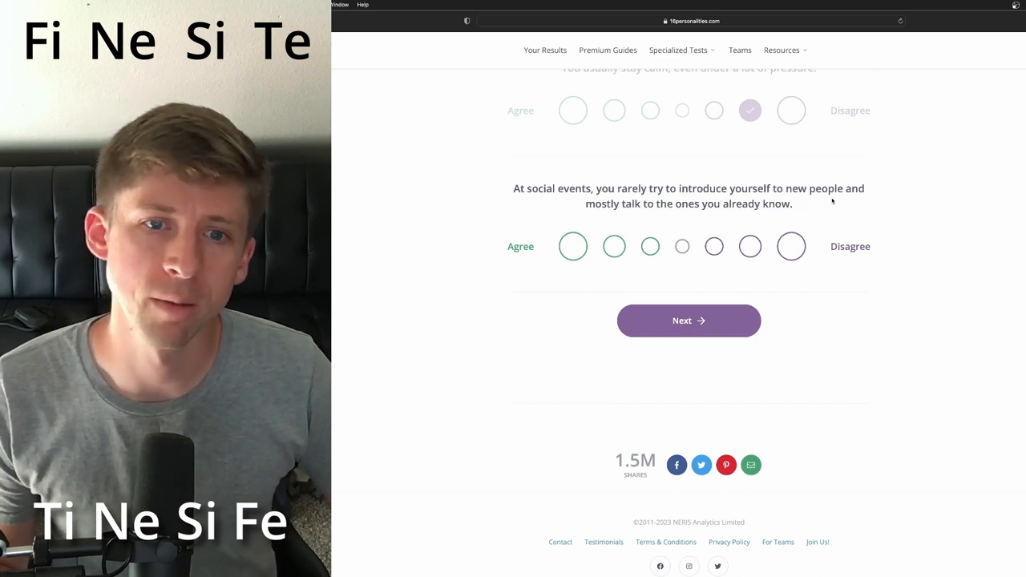
pyautogui.click(572, 246)
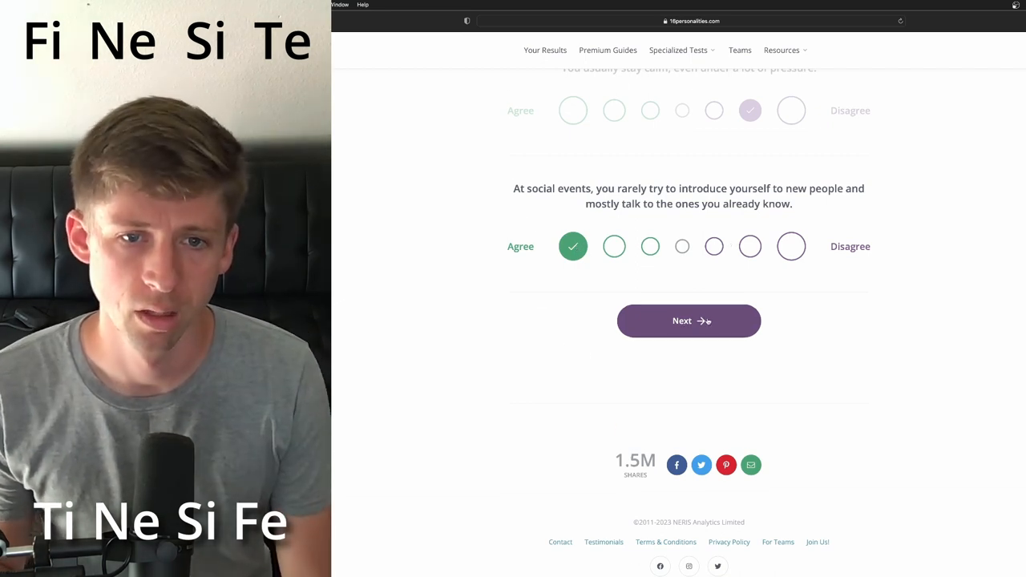
pyautogui.click(688, 321)
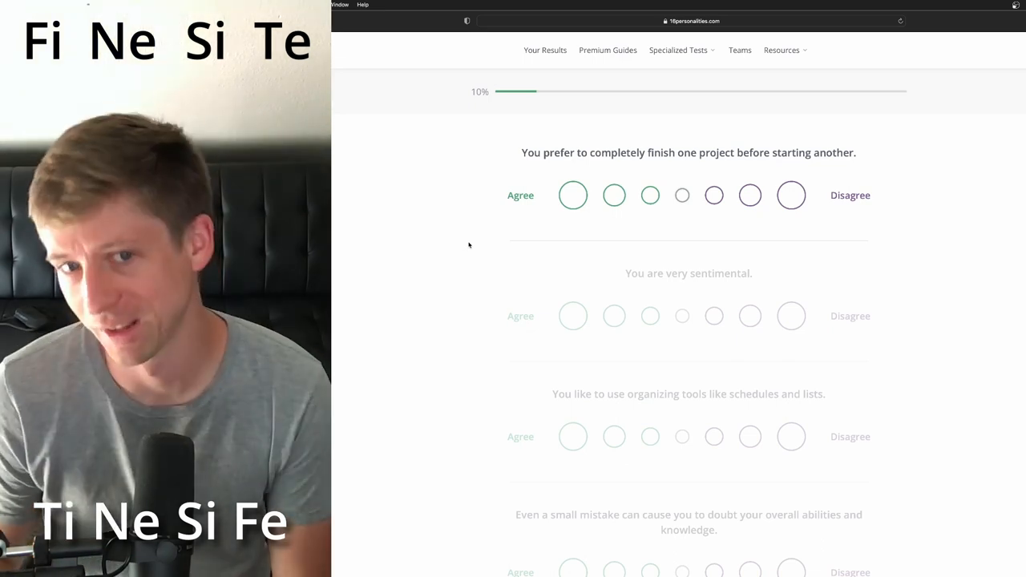
# Strongly disagree about finishing one project first and strongly agree about being very sentimental.
pyautogui.click(791, 195)
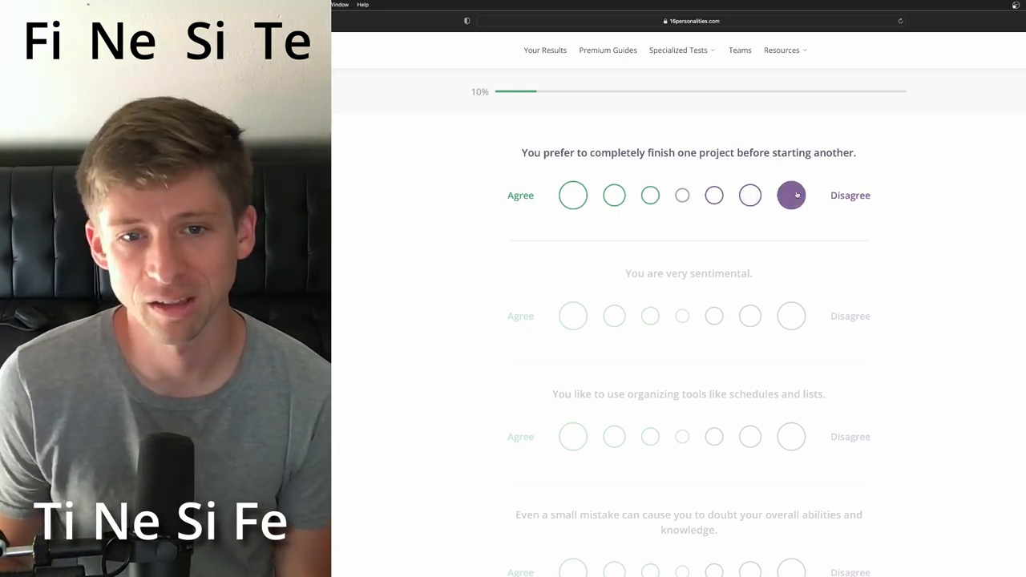
pyautogui.click(791, 194)
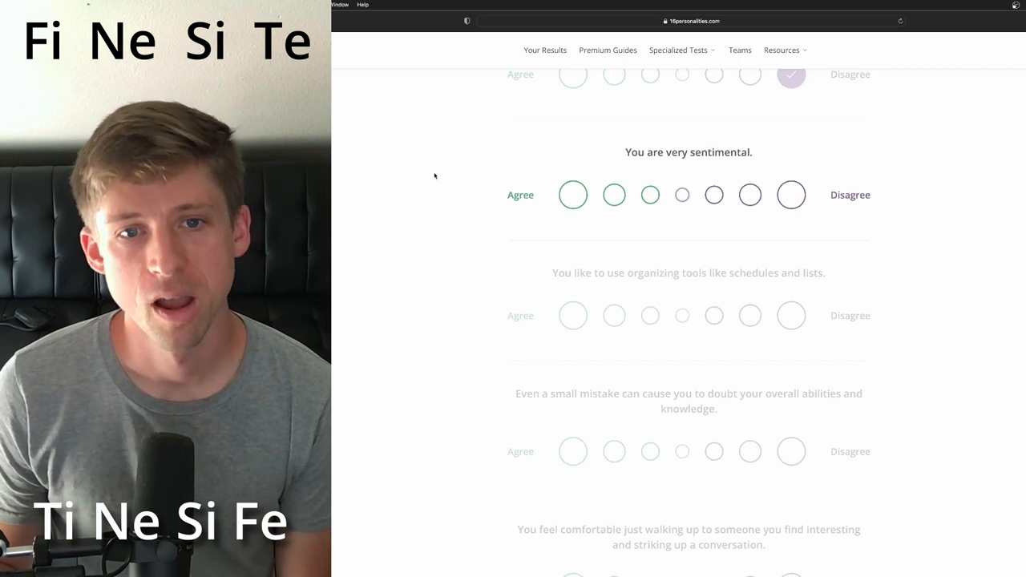
pyautogui.click(572, 195)
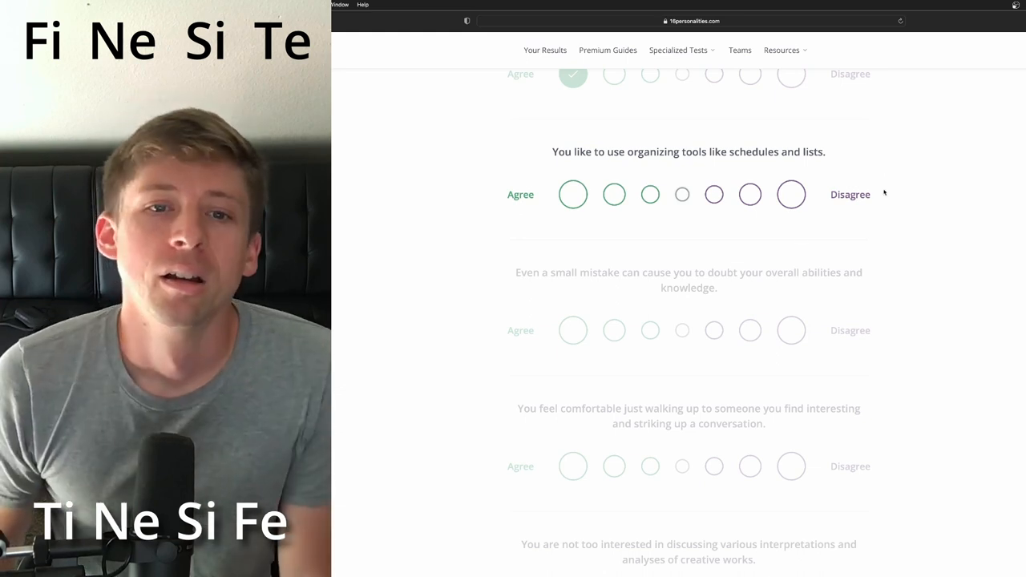
# Settle on strongly agreeing with the liking-organizing-tools statement.
pyautogui.click(572, 194)
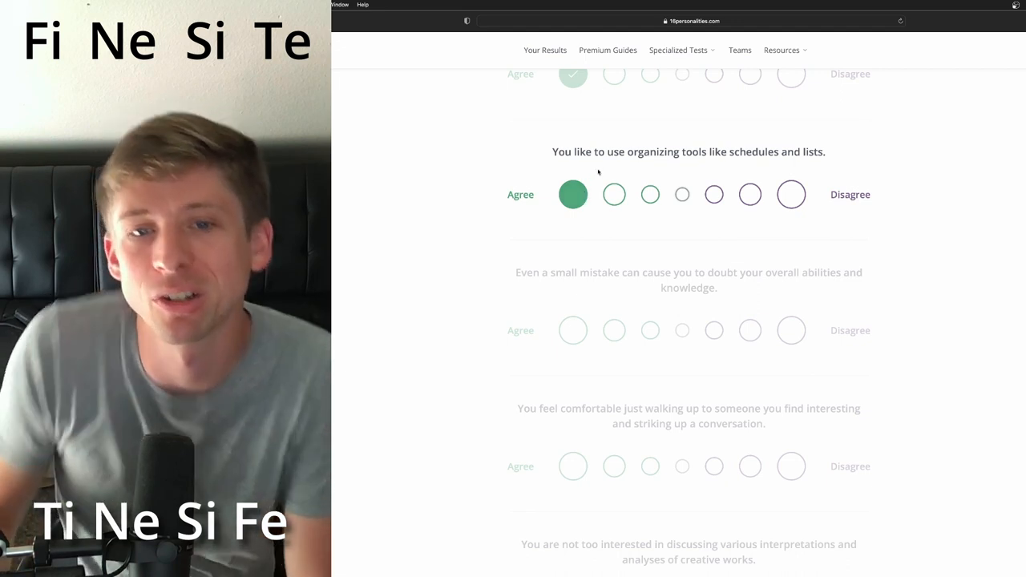
pyautogui.click(572, 194)
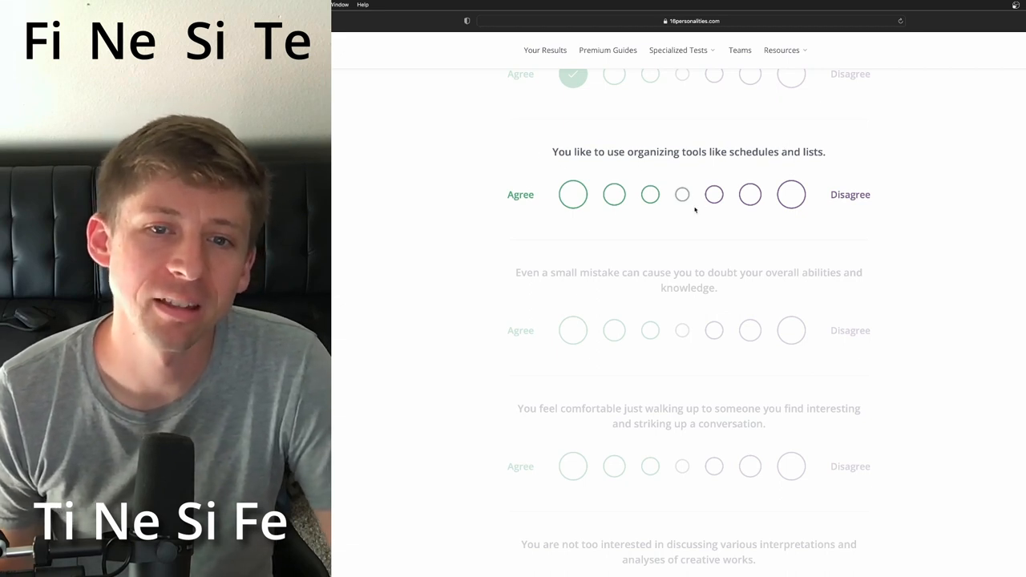
pyautogui.click(750, 194)
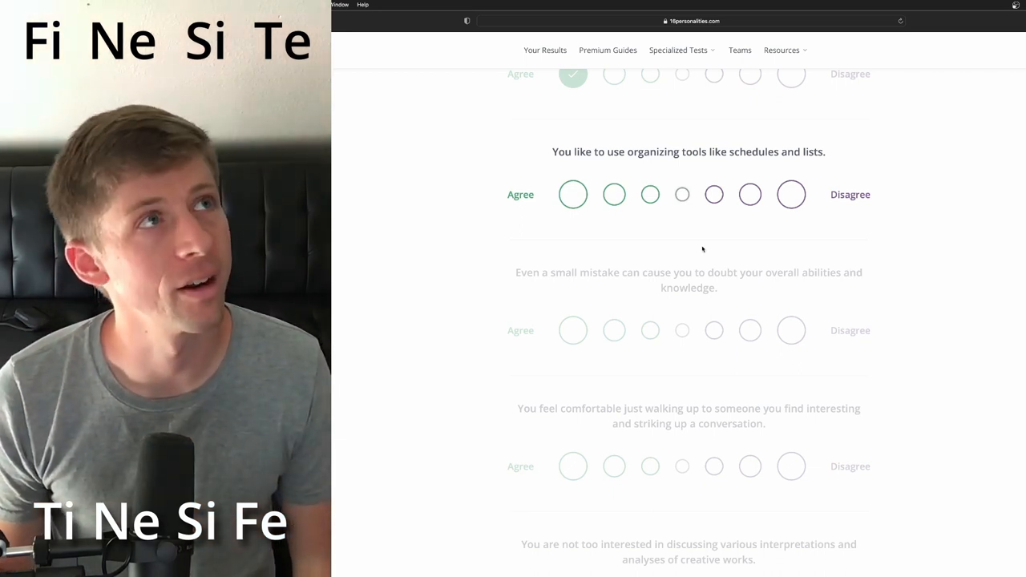
pyautogui.click(572, 194)
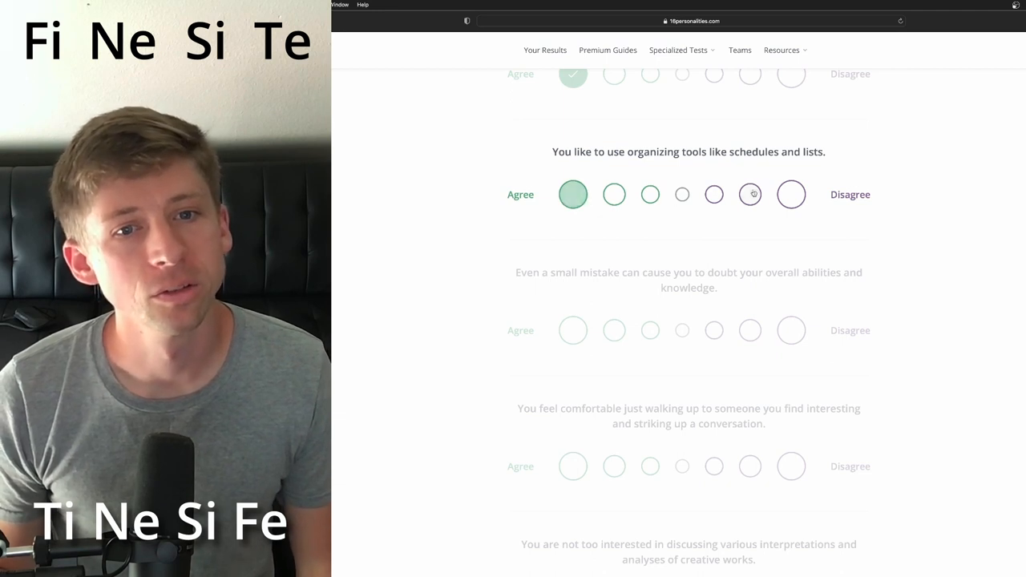
pyautogui.click(573, 194)
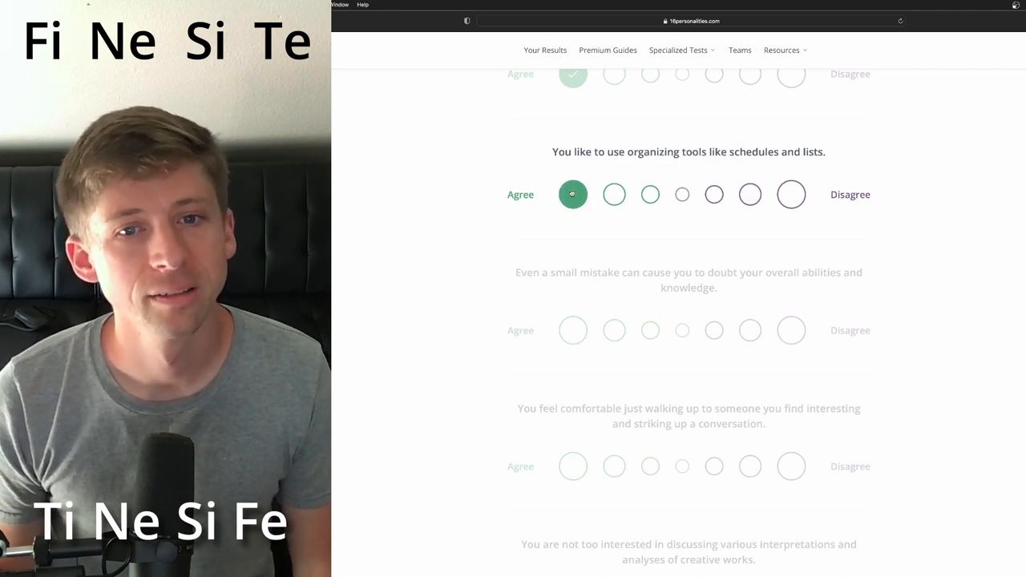
# Answer the organizing-tools and small-mistakes-causing-doubt statements.
pyautogui.click(614, 194)
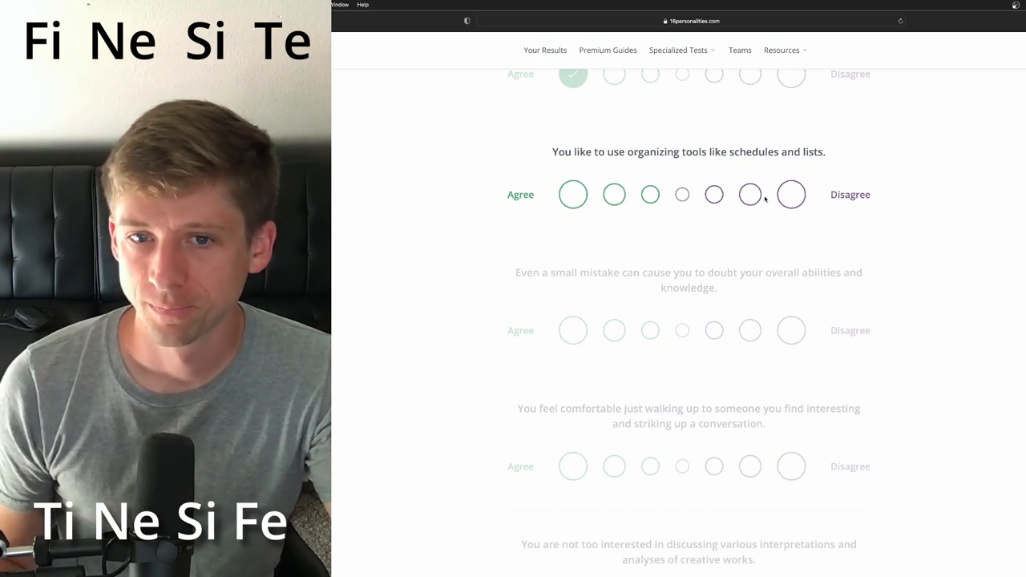
pyautogui.click(749, 194)
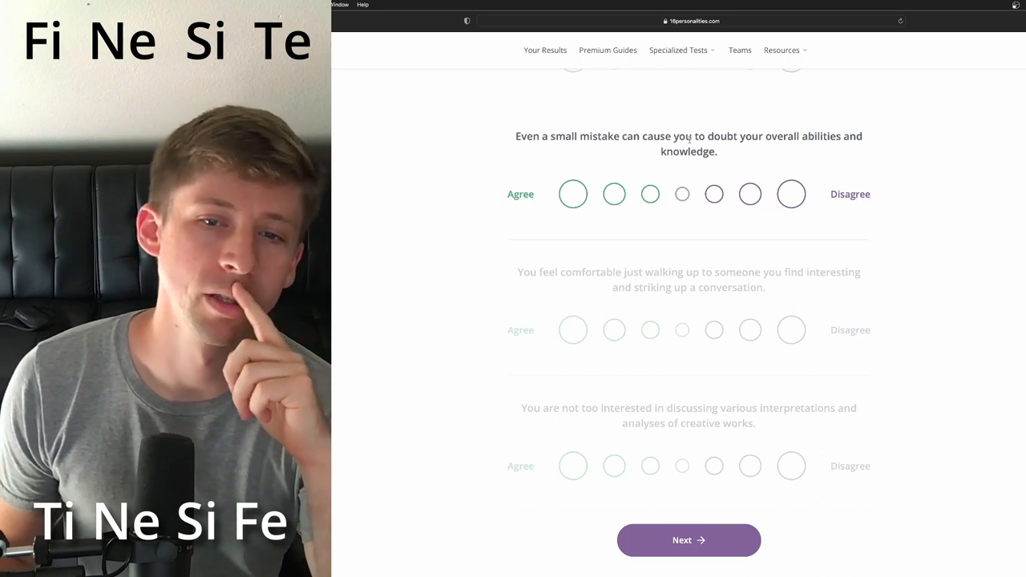
pyautogui.click(573, 194)
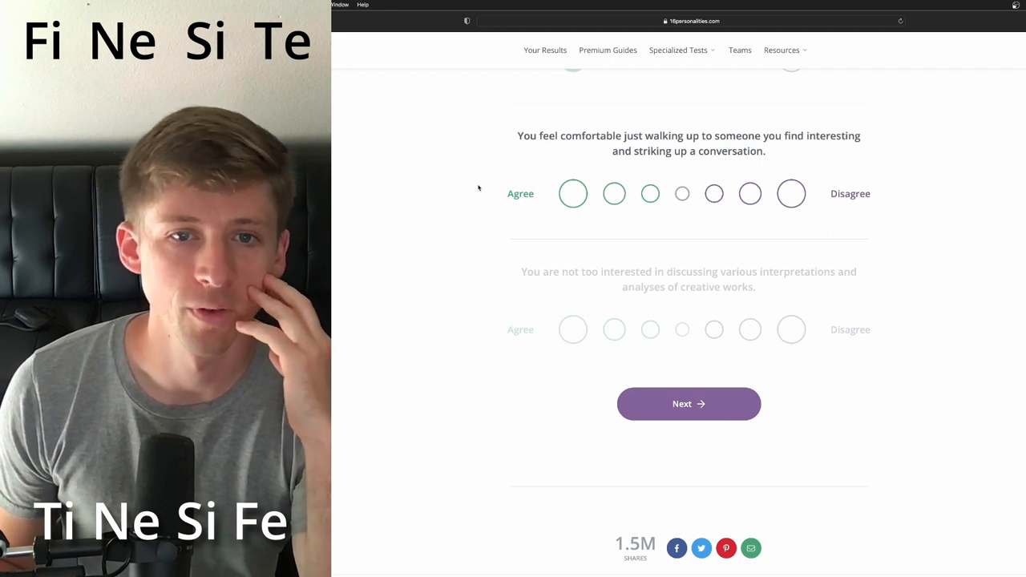
# Strongly disagree about chatting with strangers and the creative works statement, then advance to 20%.
pyautogui.click(791, 193)
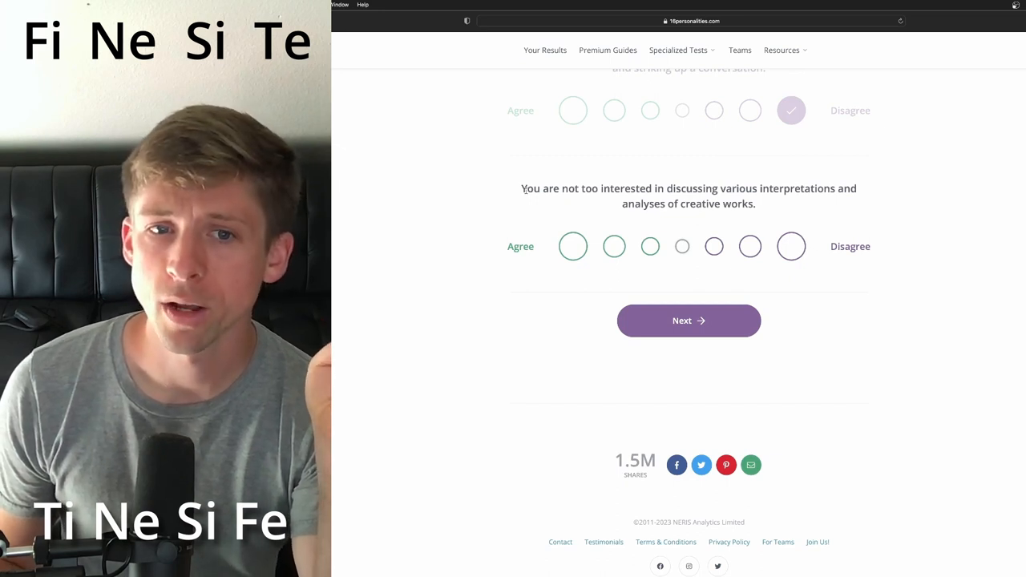
pyautogui.moveTo(765, 206)
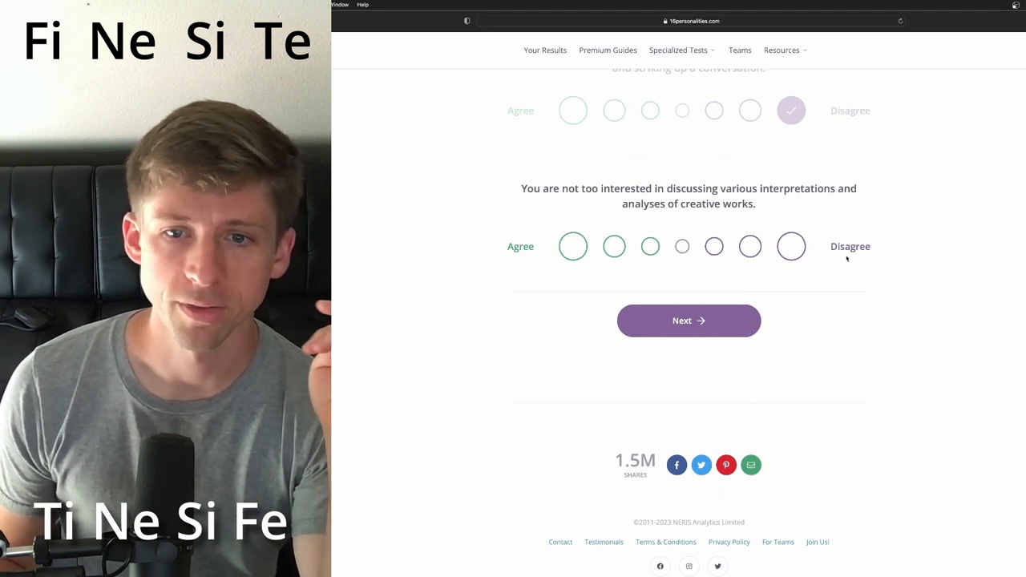
pyautogui.click(790, 246)
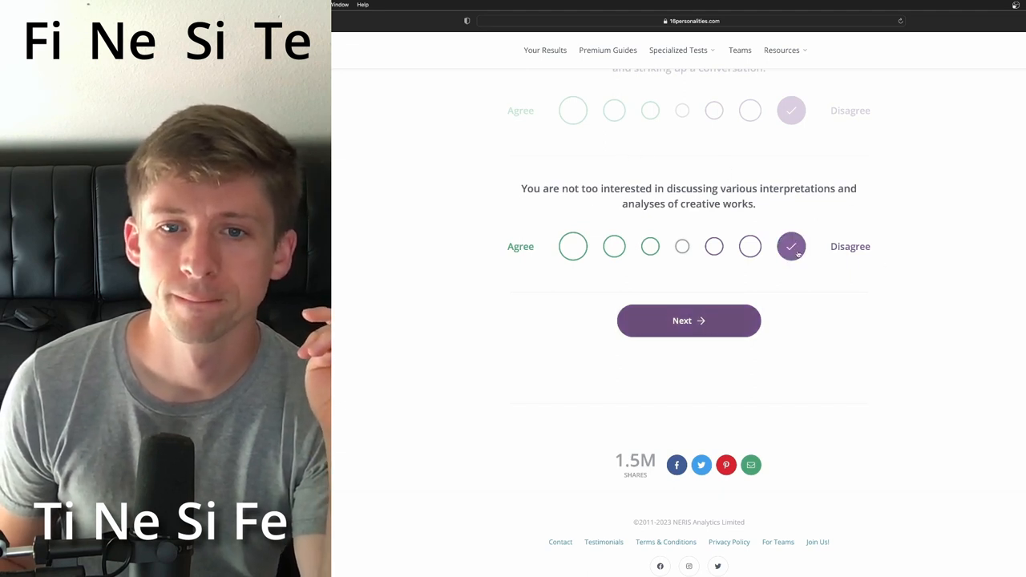
pyautogui.click(688, 321)
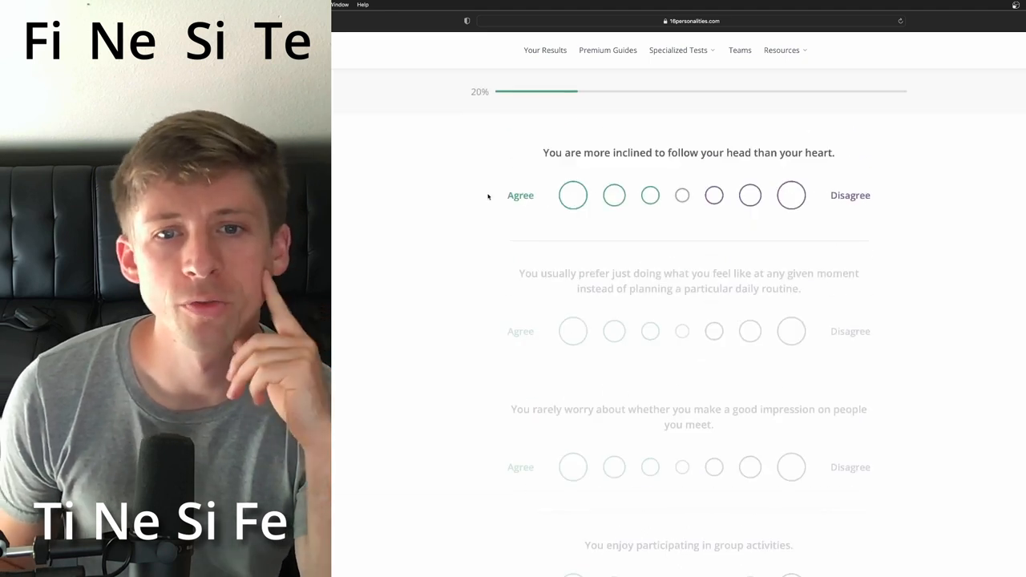
# Answer head-over-heart, spontaneity, group activities, books-and-movies and helping-others statements, then advance to 30%.
pyautogui.click(791, 195)
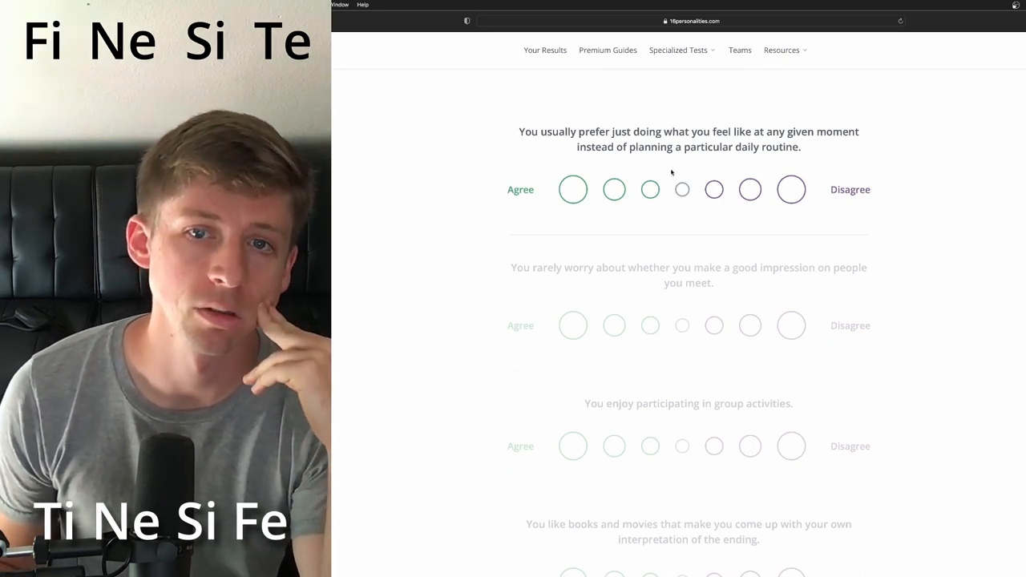
pyautogui.click(572, 189)
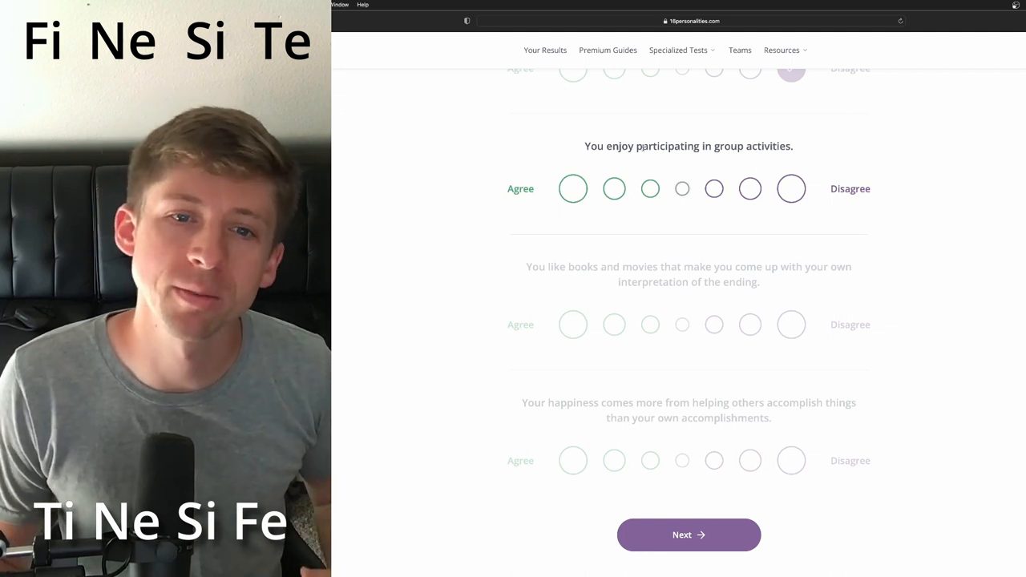
pyautogui.click(614, 189)
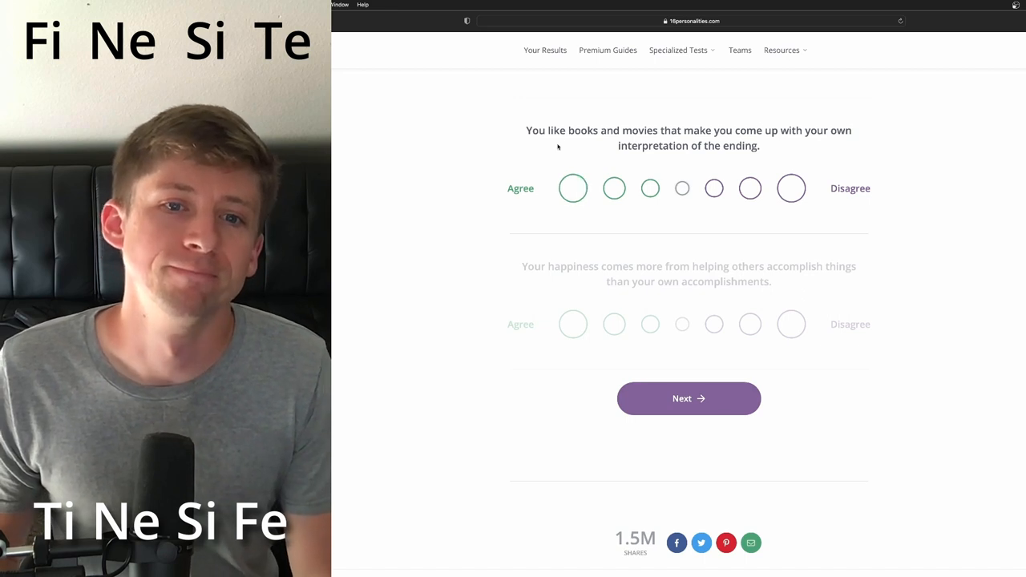
pyautogui.click(791, 188)
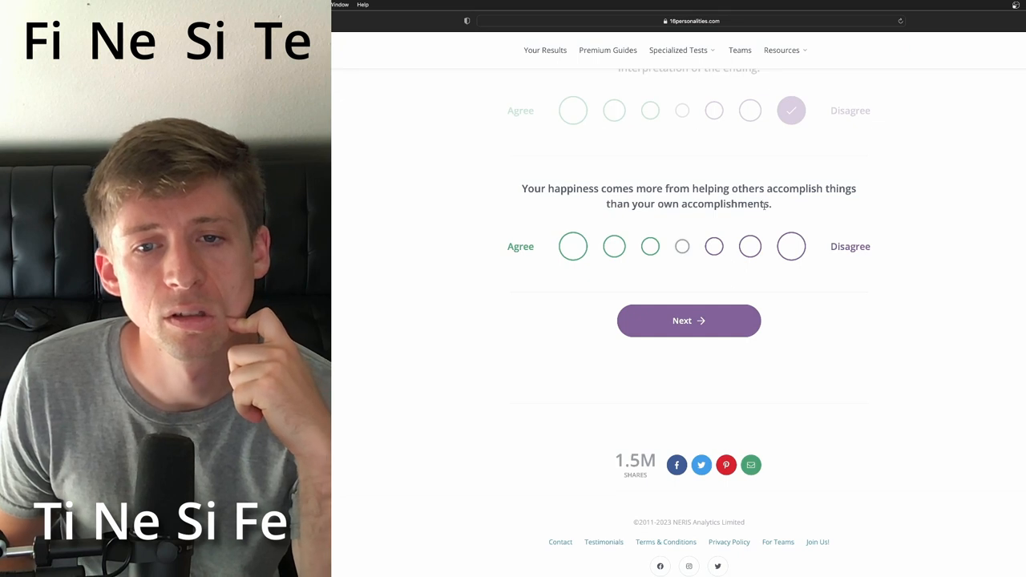
pyautogui.click(750, 246)
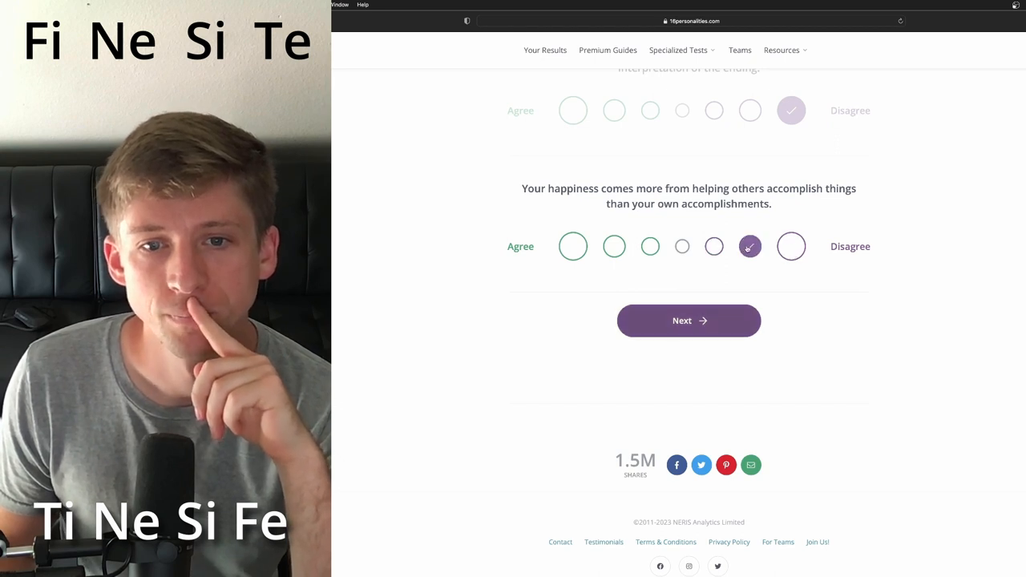
pyautogui.click(688, 320)
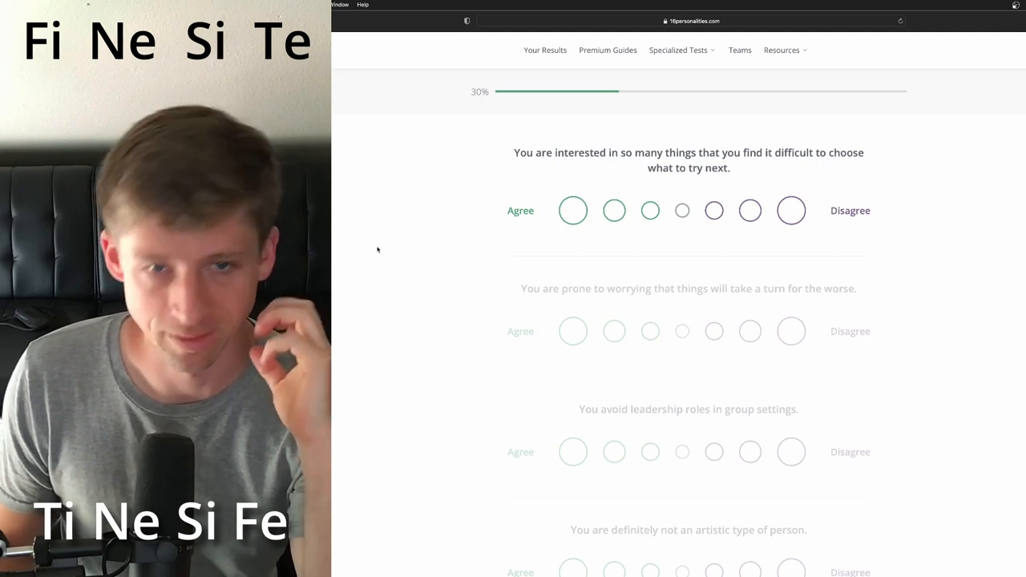
# Strongly agree on many interests, disagree on avoiding leadership and not being artistic, answer rationality-over-feelings.
pyautogui.click(573, 210)
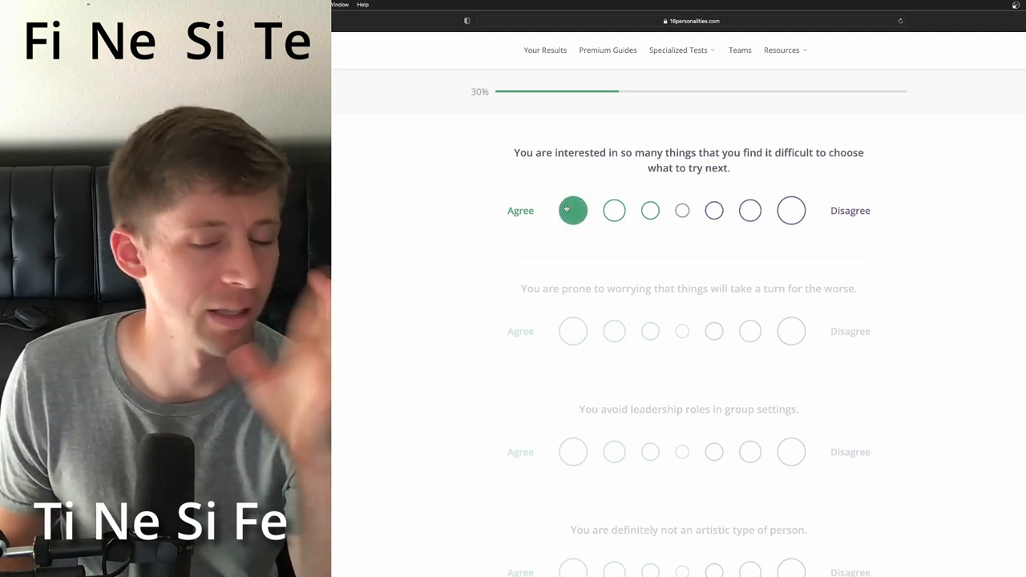
pyautogui.click(614, 210)
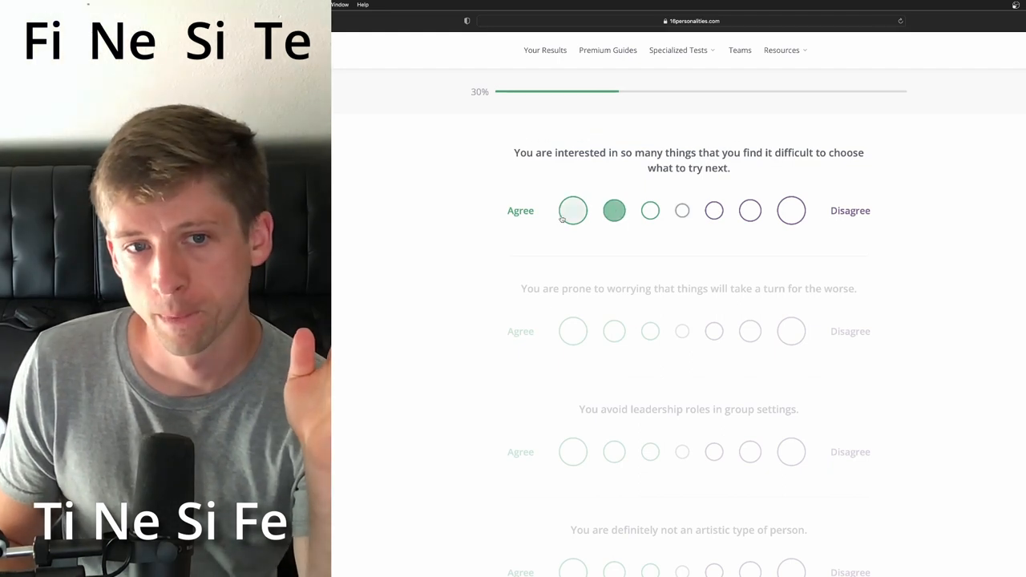
pyautogui.click(572, 210)
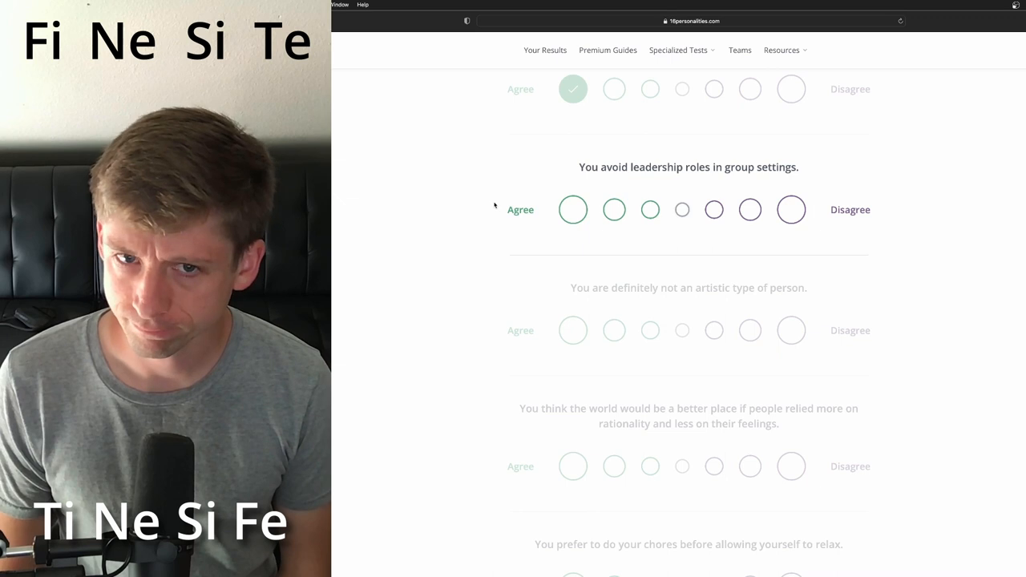
pyautogui.moveTo(723, 179)
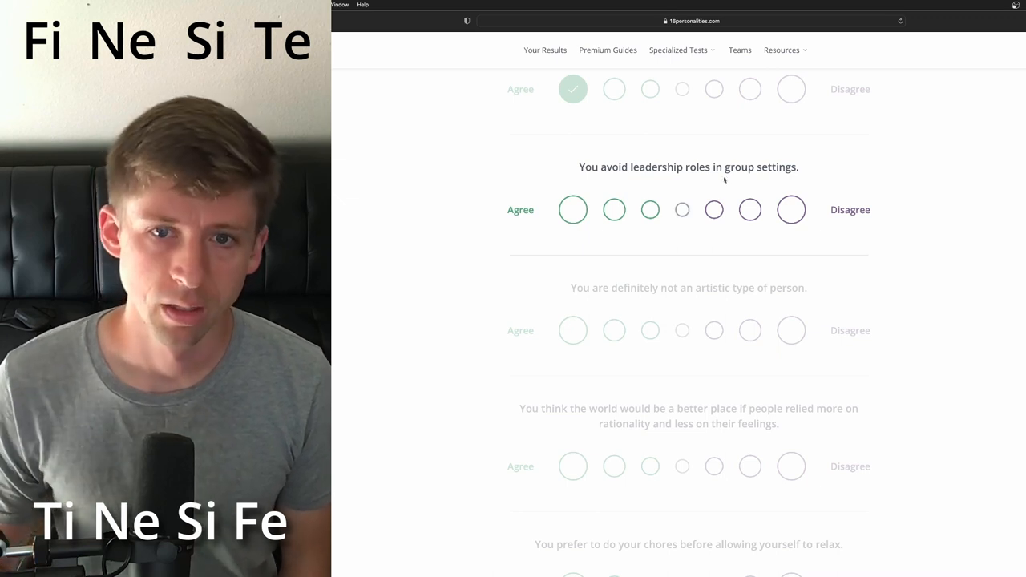
pyautogui.click(749, 209)
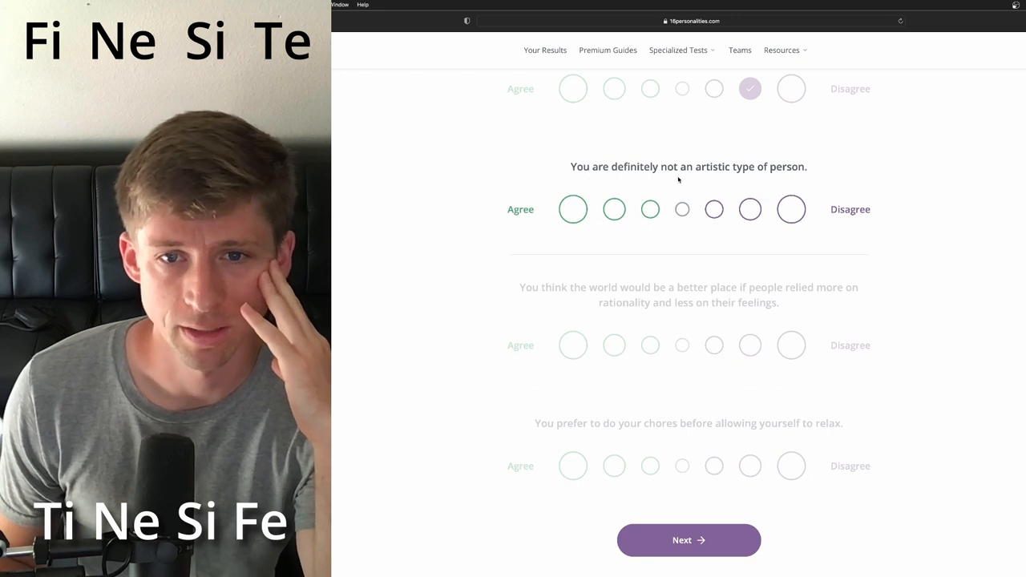
pyautogui.click(791, 209)
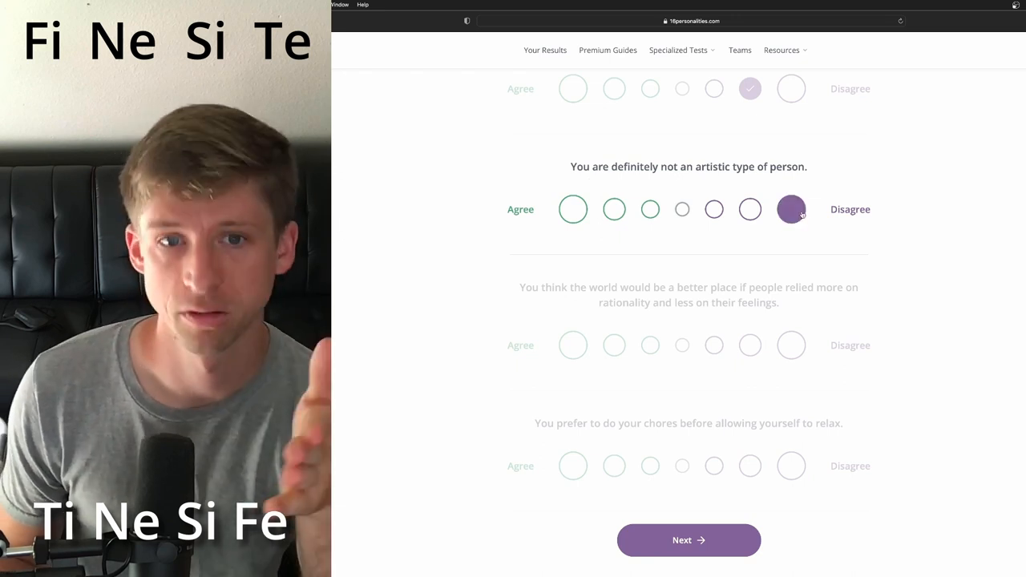
pyautogui.scroll(-3)
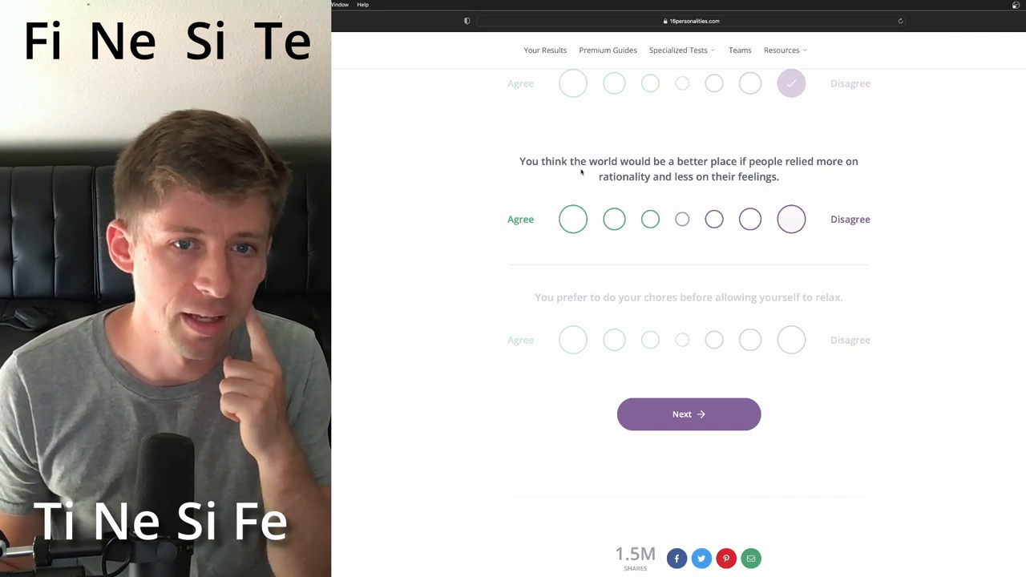
pyautogui.click(572, 219)
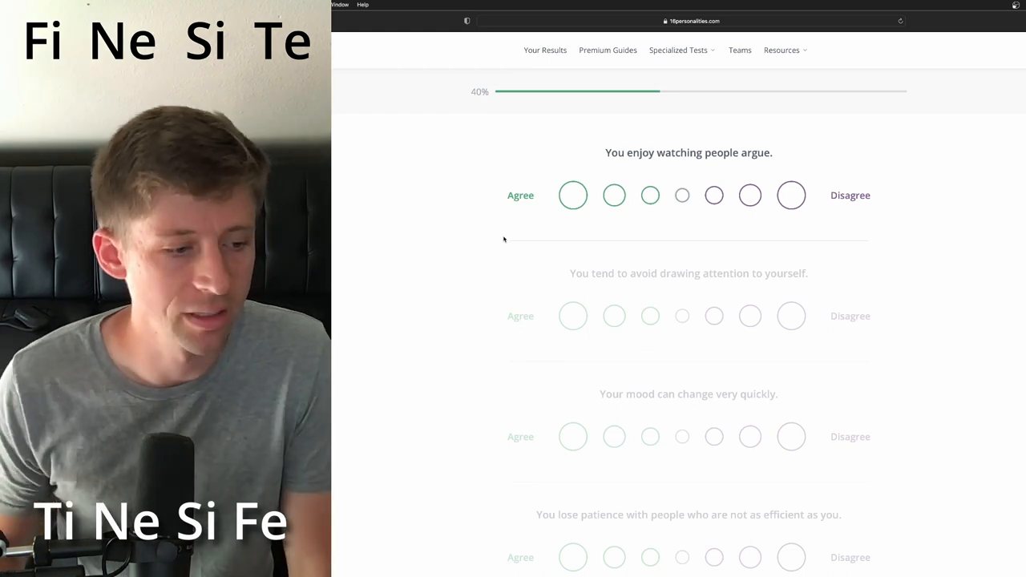
# Answer watching arguments, agree on avoiding attention, and strongly agree that mood changes quickly.
pyautogui.click(573, 194)
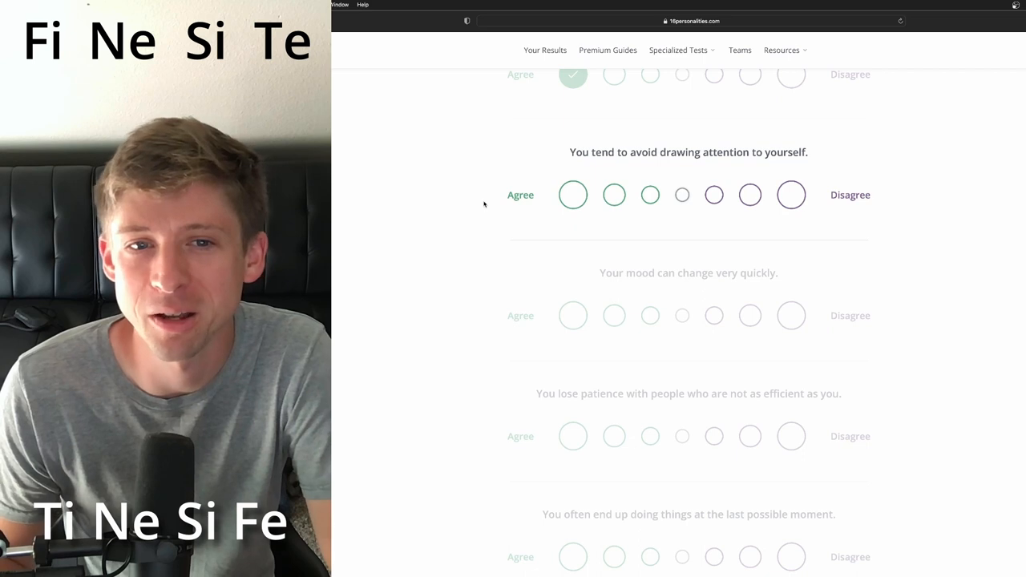
pyautogui.moveTo(496, 191)
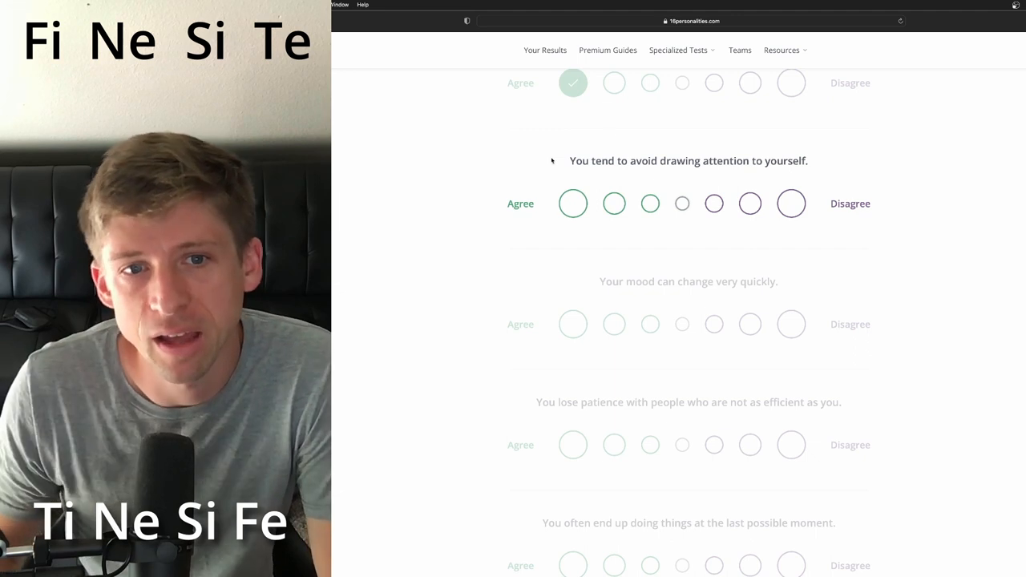
pyautogui.click(749, 203)
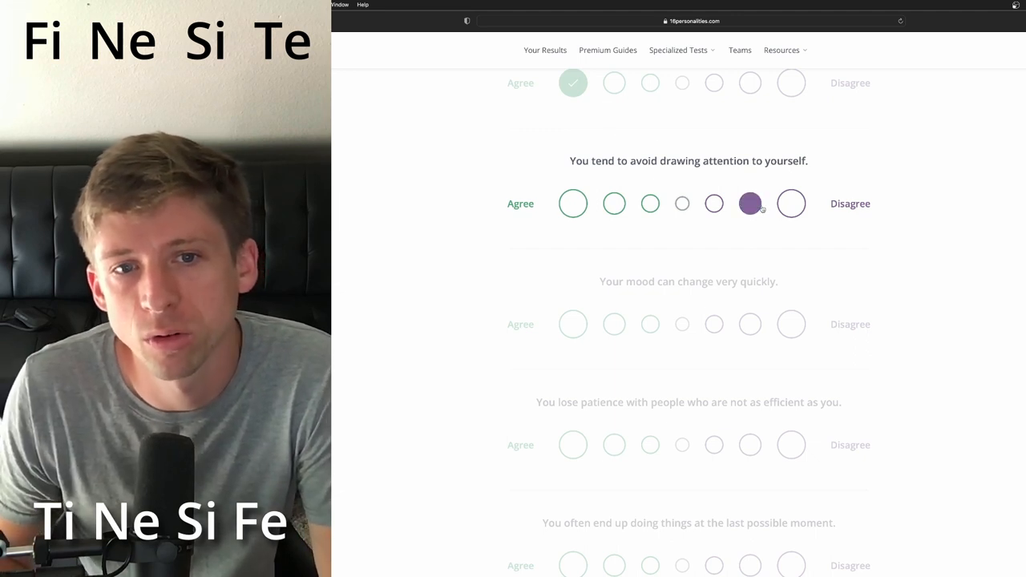
pyautogui.click(749, 203)
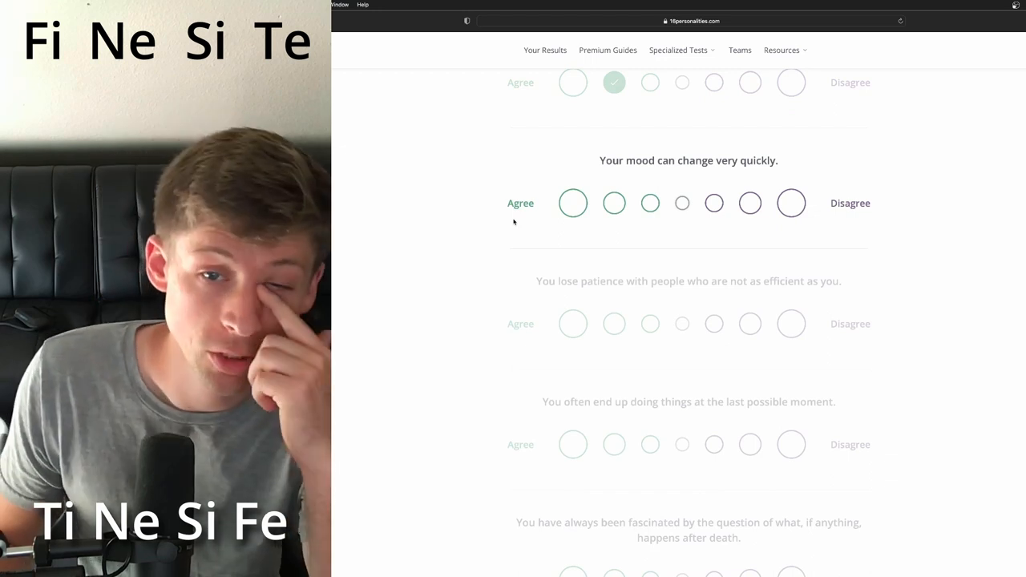
pyautogui.click(572, 203)
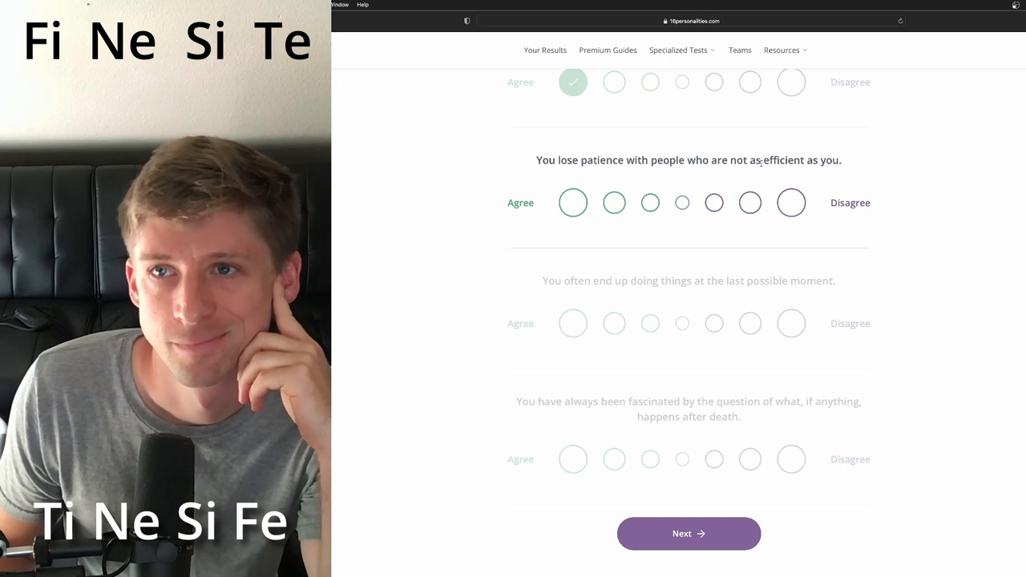
# Answer inefficient-people and last-moment statements, strongly agree on life after death, and advance to 50%.
pyautogui.click(790, 202)
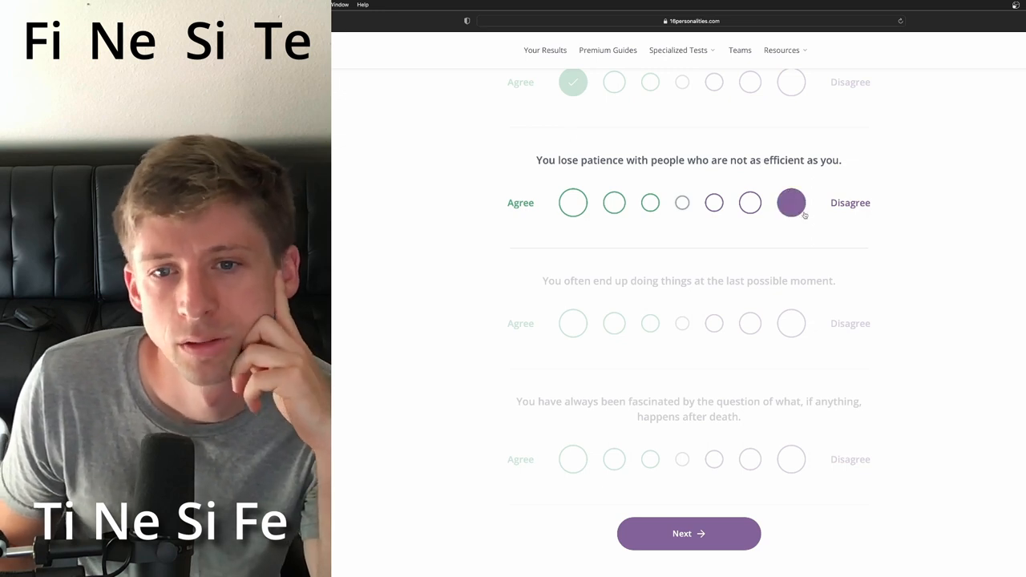
pyautogui.click(791, 202)
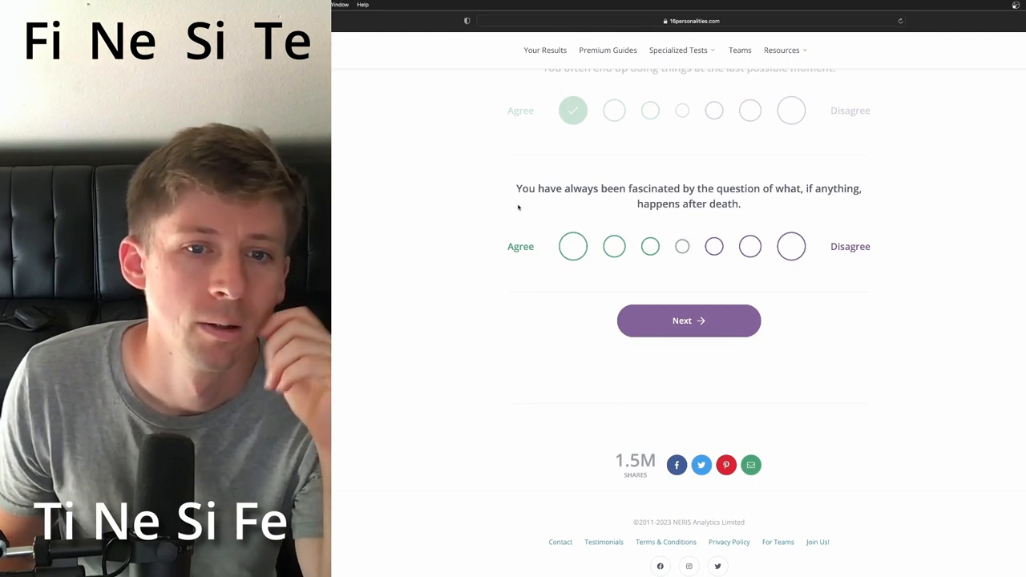
pyautogui.click(572, 246)
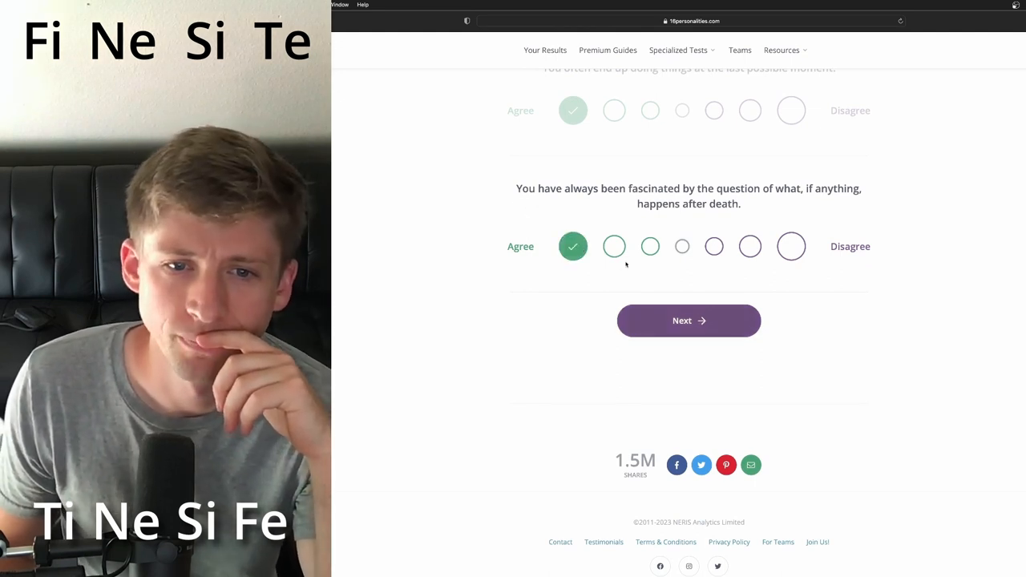
pyautogui.click(688, 319)
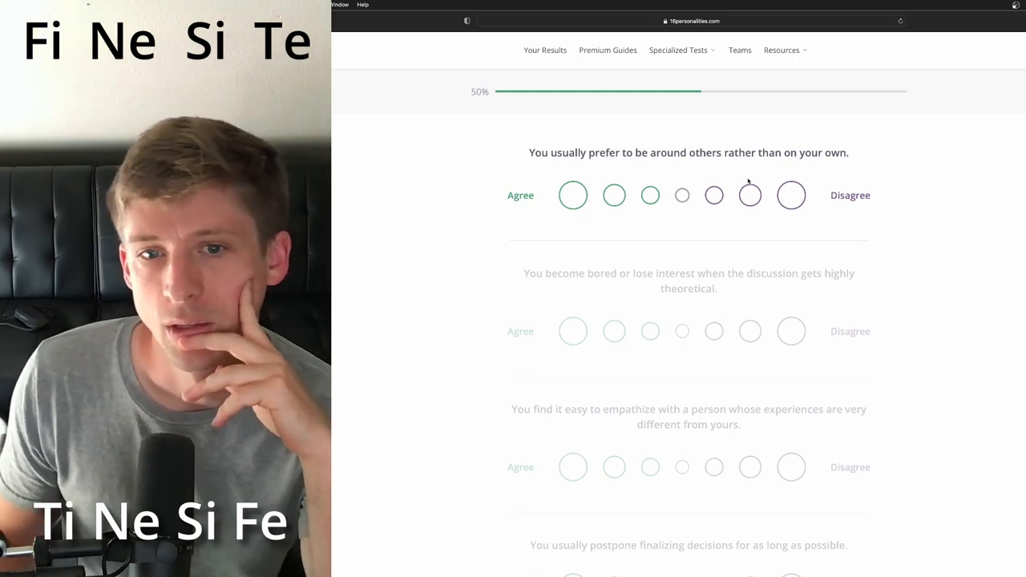
# Answer being-around-others, strongly agree on empathizing and postponing decisions, strongly disagree on second-guessing.
pyautogui.click(749, 194)
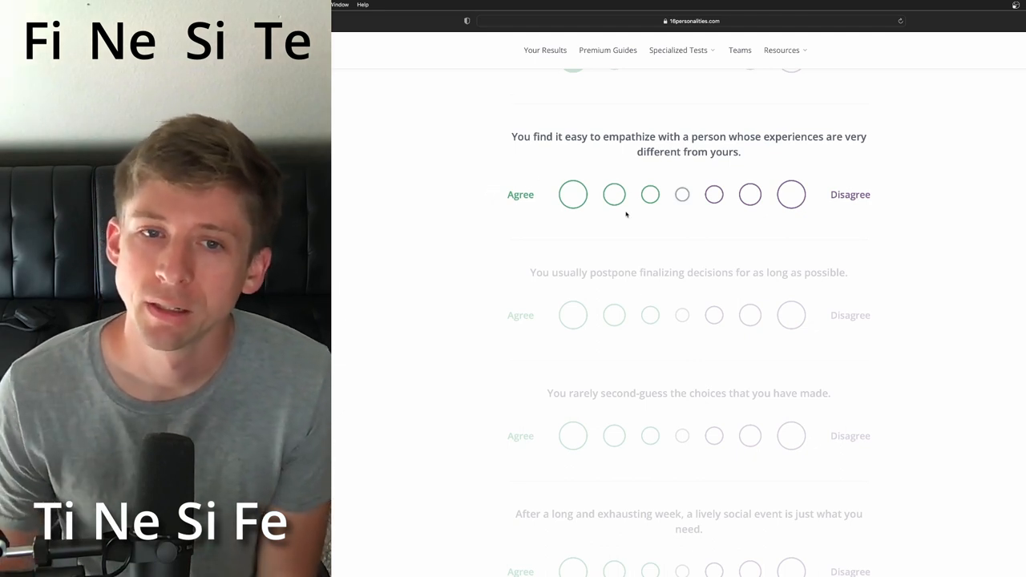
pyautogui.moveTo(613, 173)
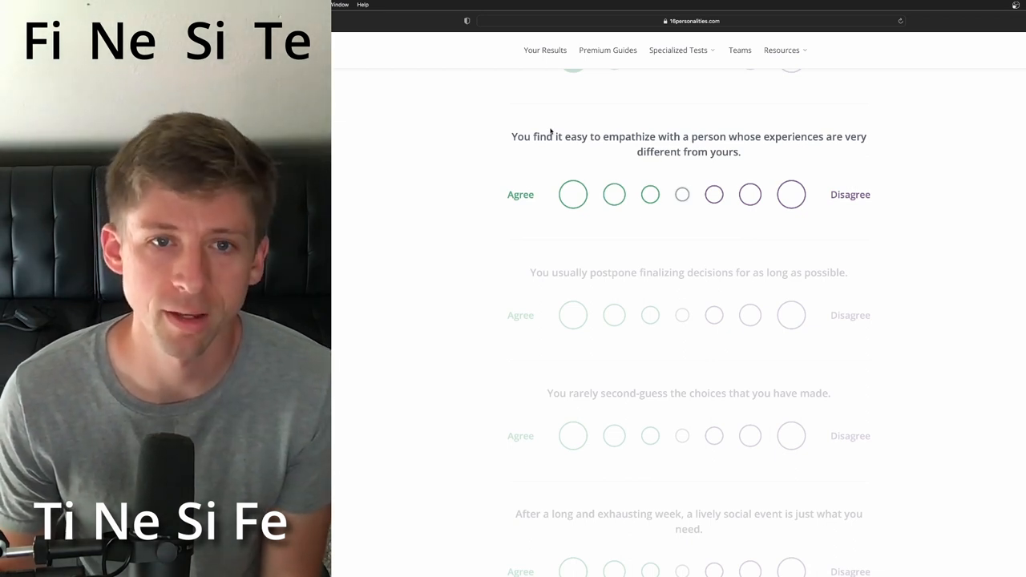
pyautogui.click(572, 194)
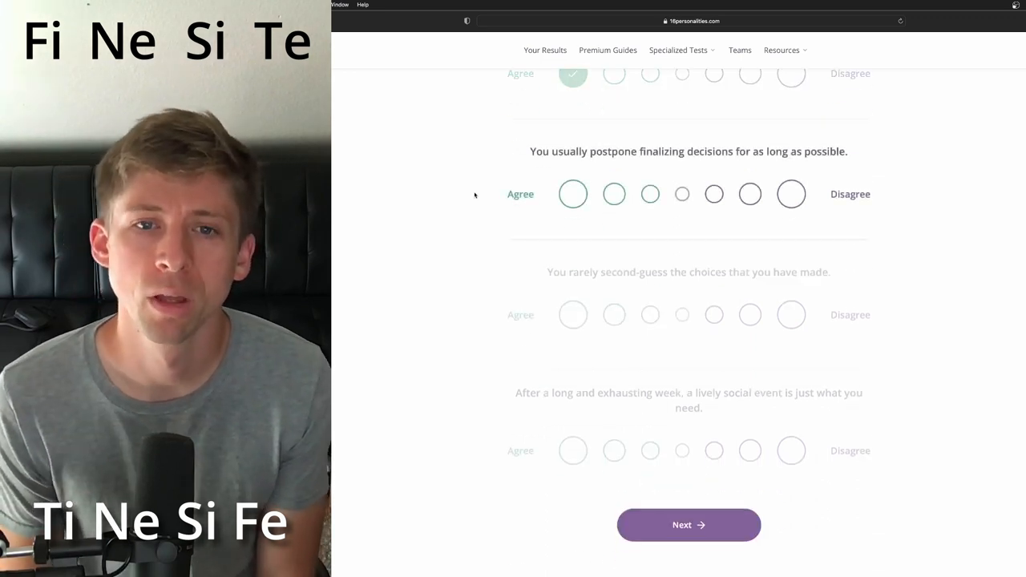
pyautogui.click(573, 194)
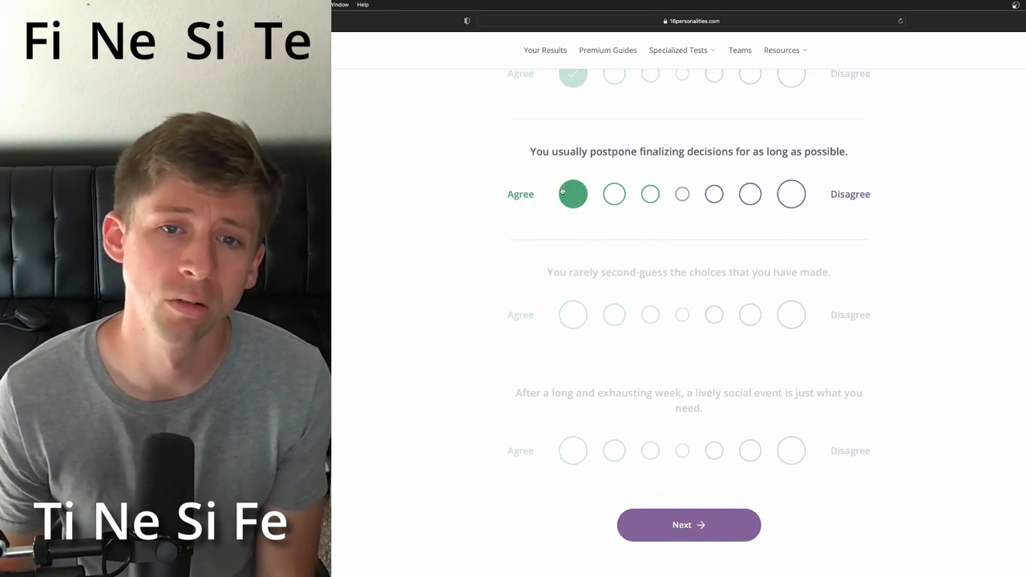
pyautogui.click(573, 194)
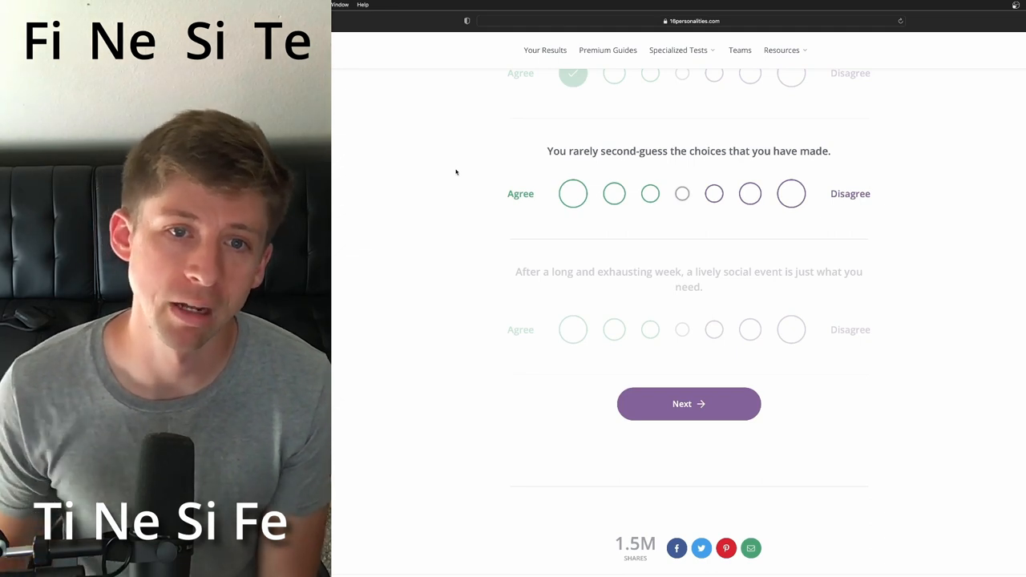
pyautogui.click(791, 194)
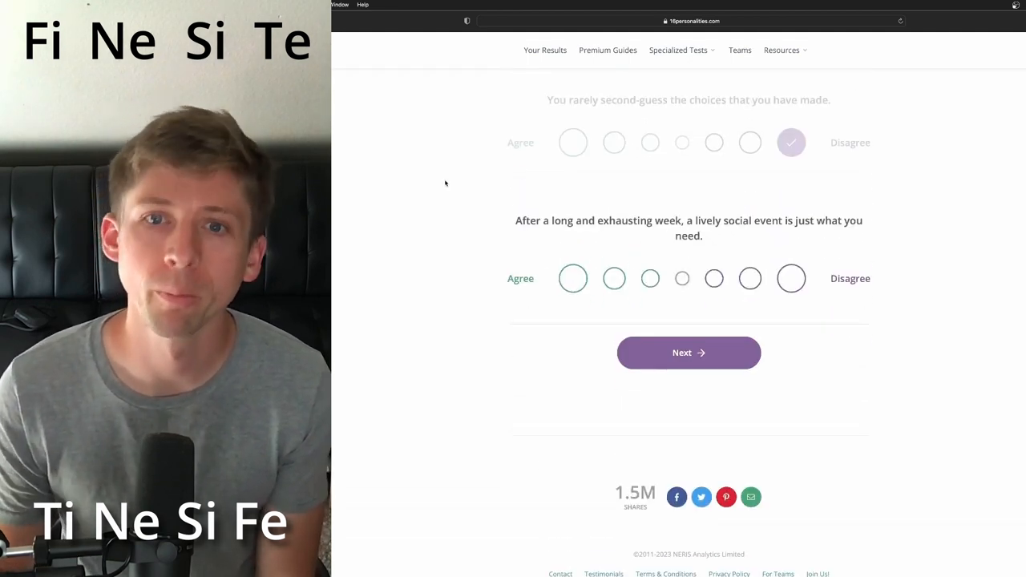
# Strongly disagree about needing a lively social event after an exhausting week, then advance.
pyautogui.scroll(-3)
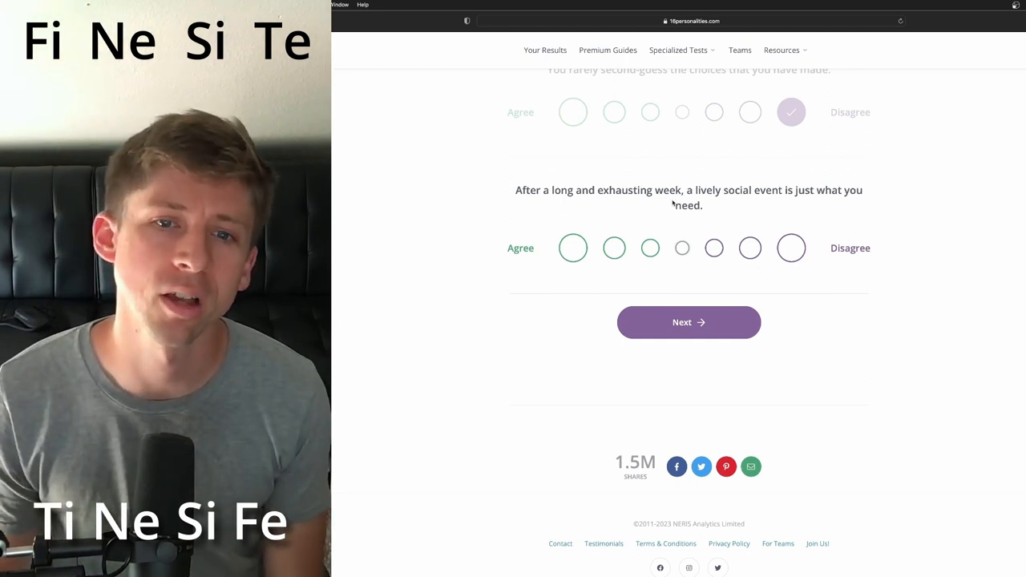
pyautogui.click(791, 247)
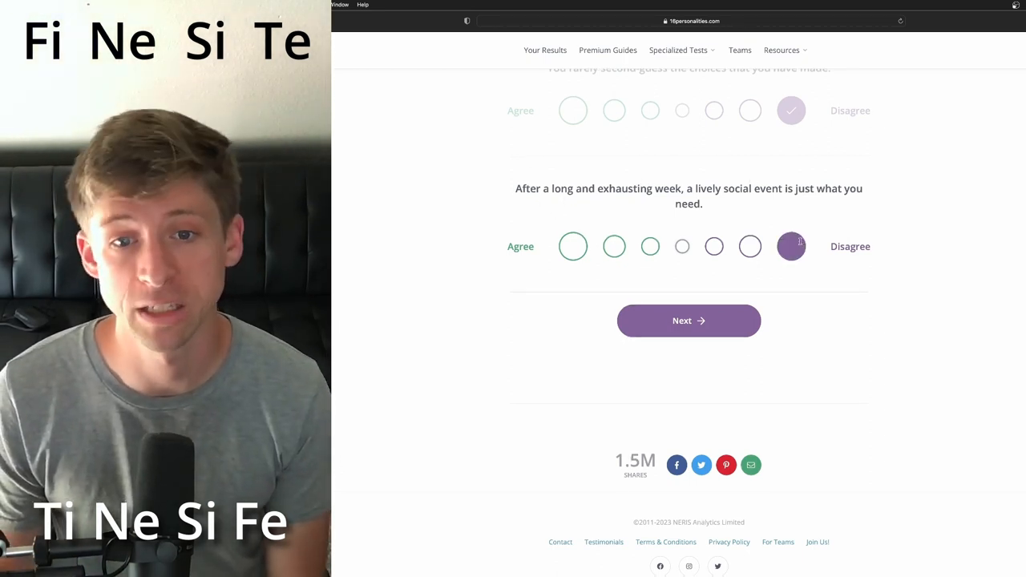
pyautogui.click(687, 320)
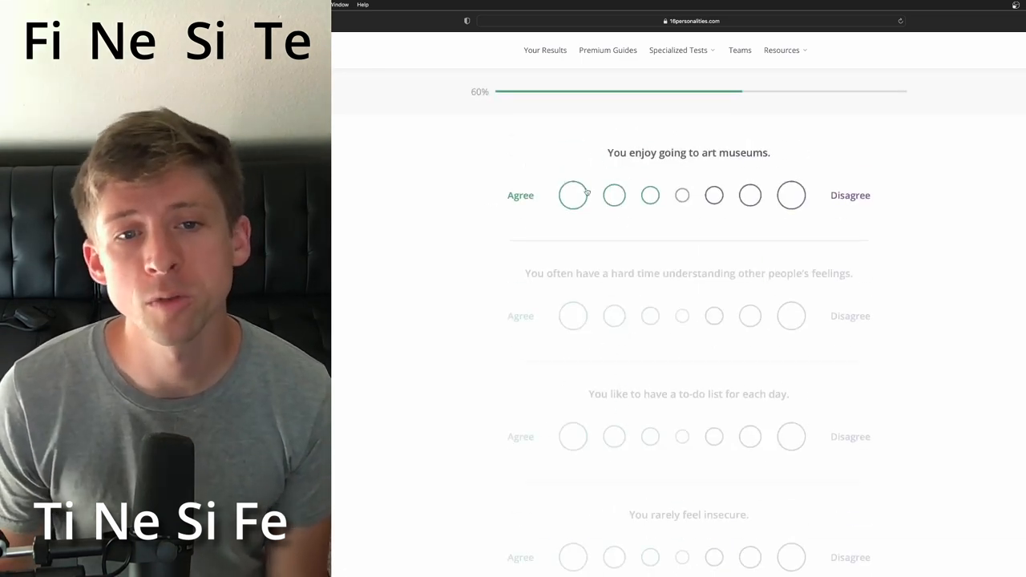
# Strongly agree about enjoying art museums and answer the understanding-others'-feelings statement.
pyautogui.click(572, 195)
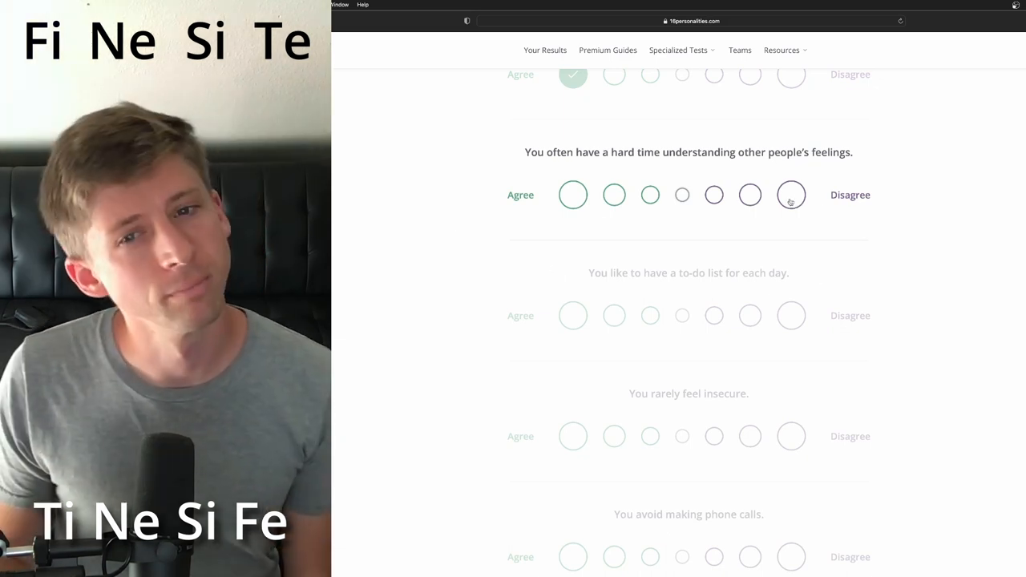
pyautogui.click(790, 194)
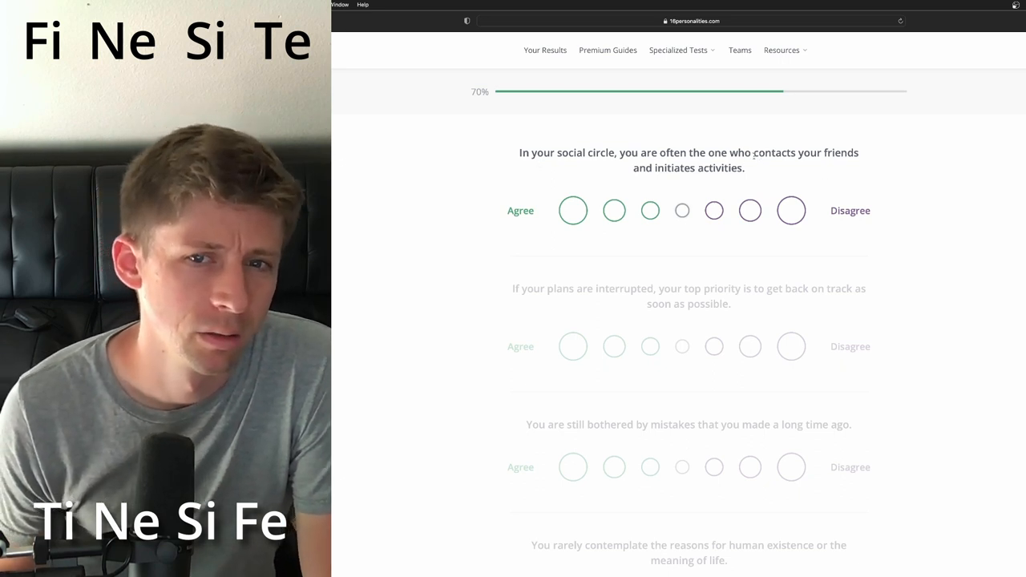
# Answer the initiating-activities statement and strongly agree about still being bothered by old mistakes.
pyautogui.click(749, 210)
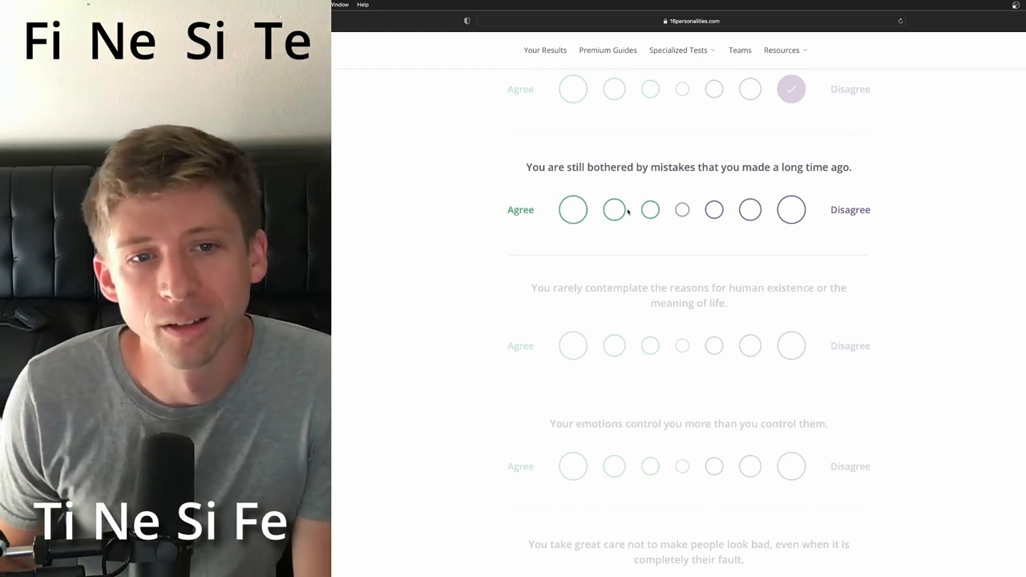
pyautogui.click(650, 209)
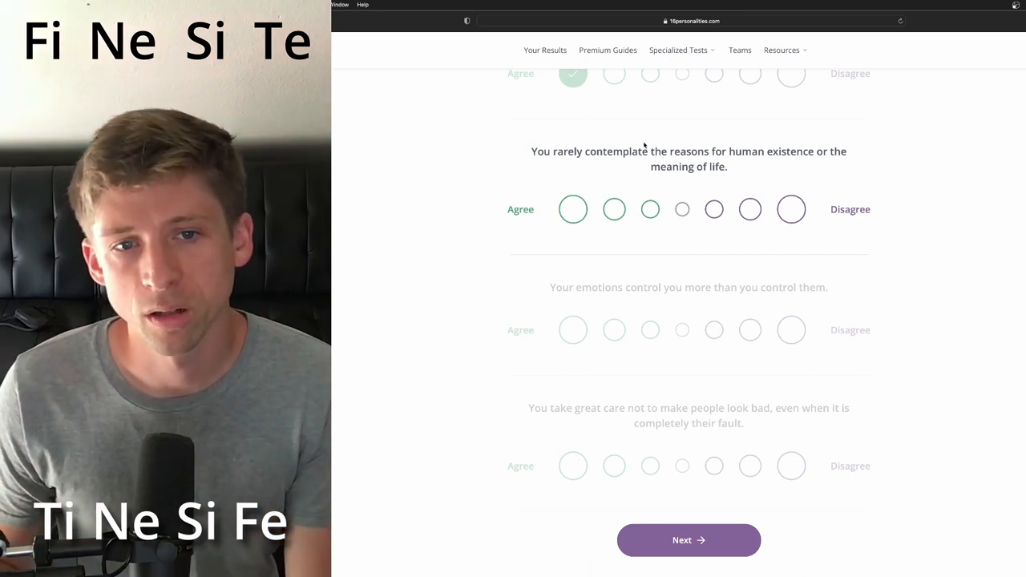
pyautogui.click(614, 209)
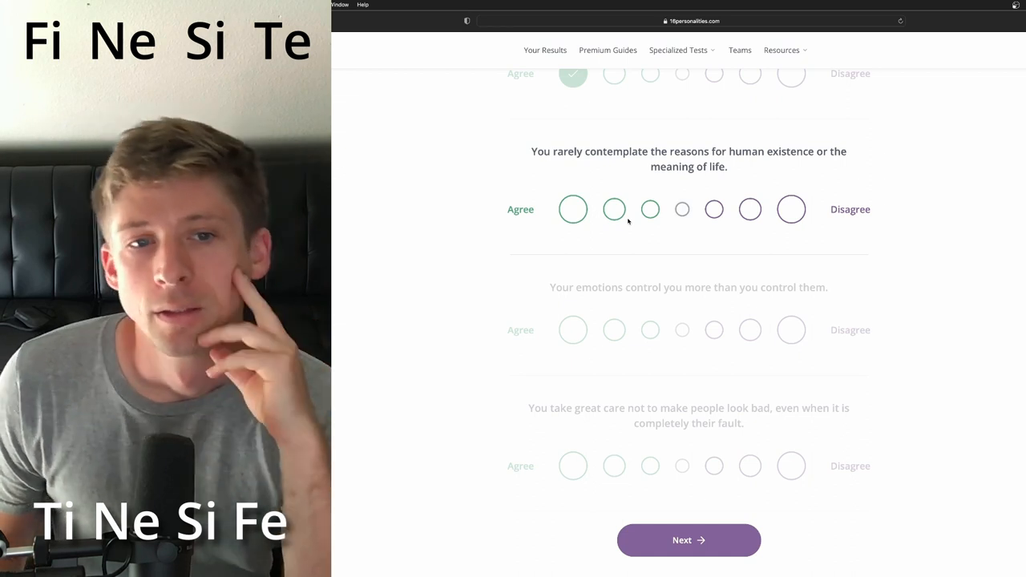
pyautogui.moveTo(637, 228)
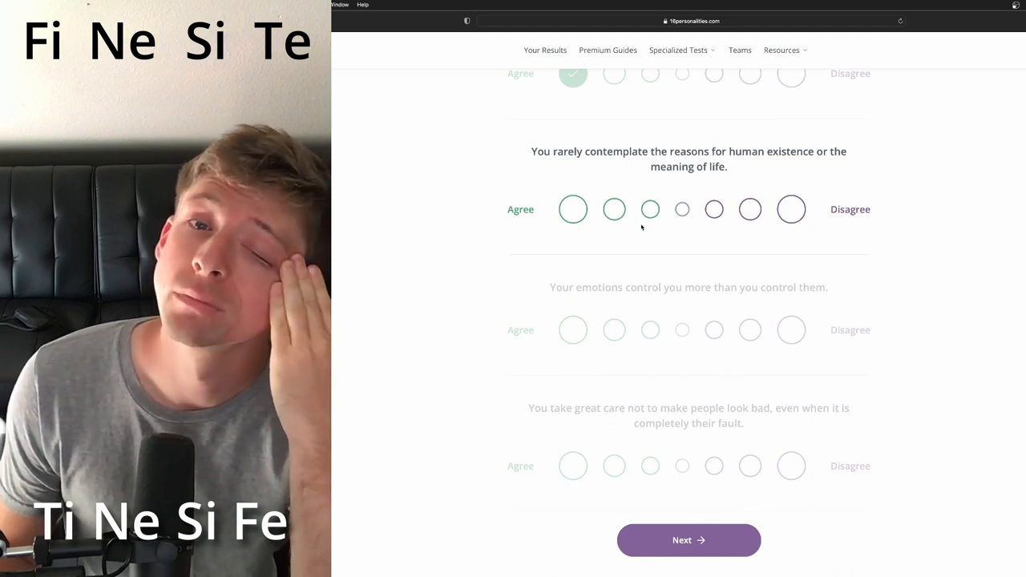
# Agree on life's meaning, emotions, and not making people look bad, then submit the page.
pyautogui.click(614, 209)
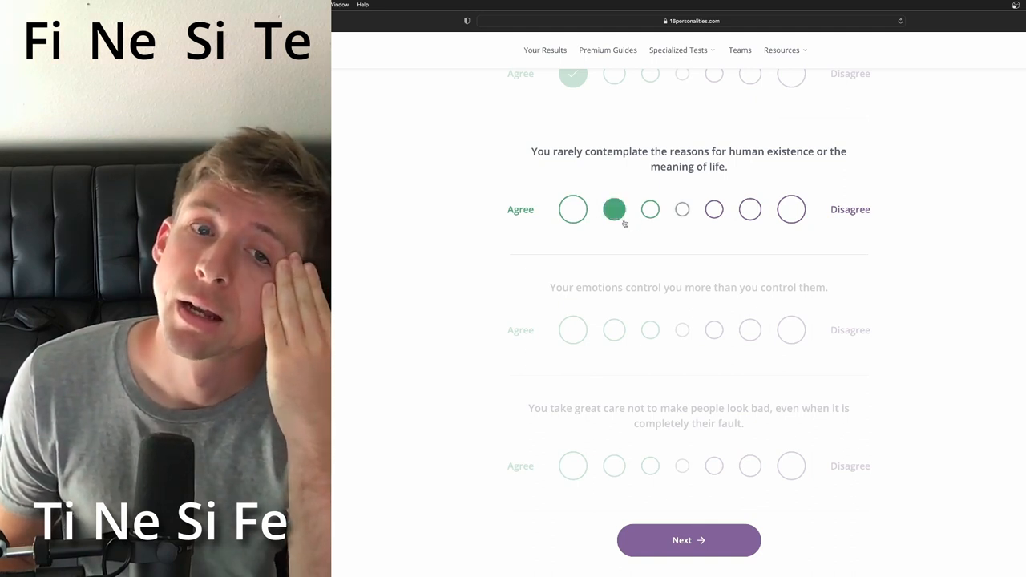
pyautogui.moveTo(618, 218)
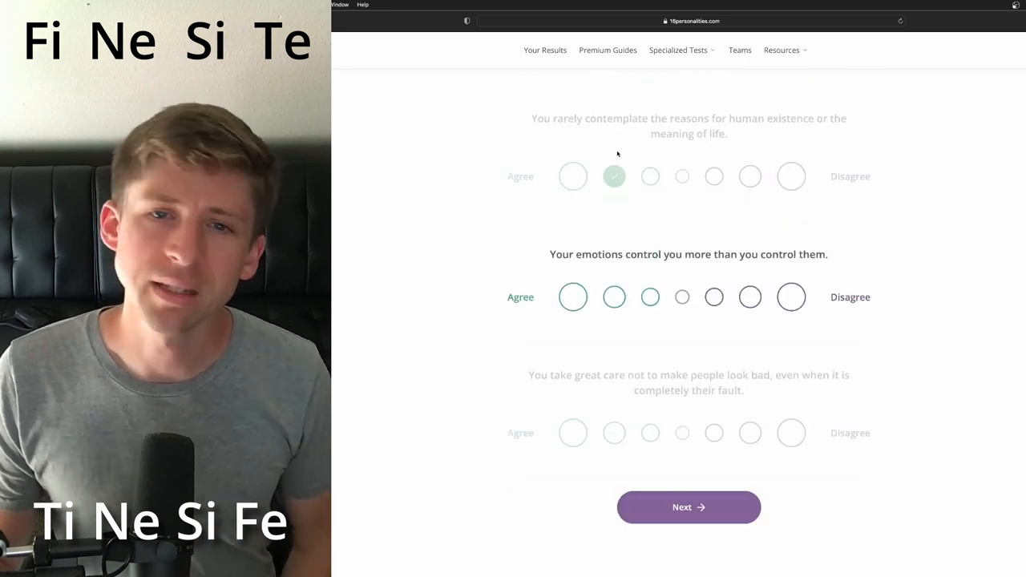
pyautogui.scroll(-3)
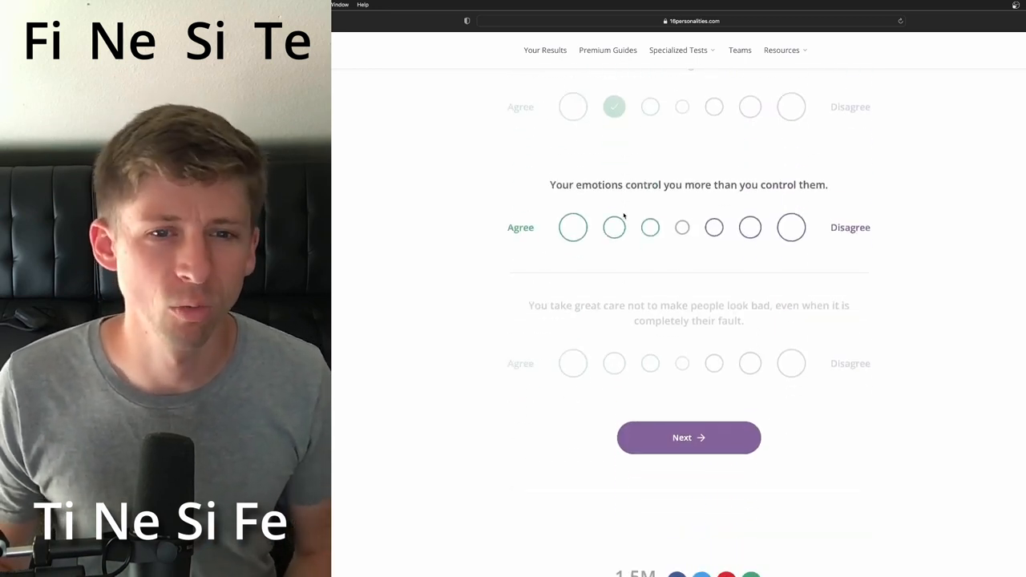
pyautogui.scroll(-3)
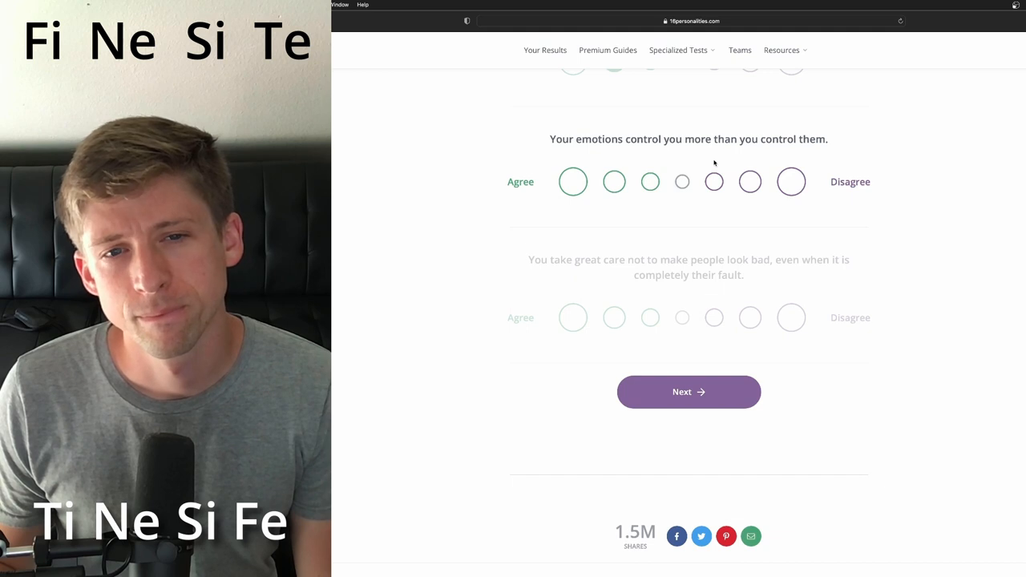
pyautogui.click(614, 181)
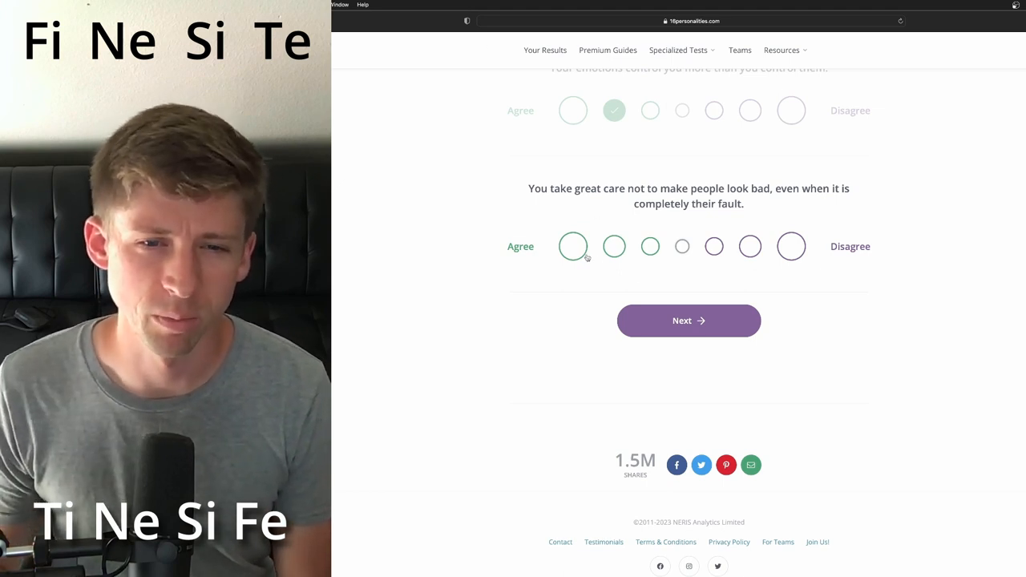
pyautogui.click(572, 246)
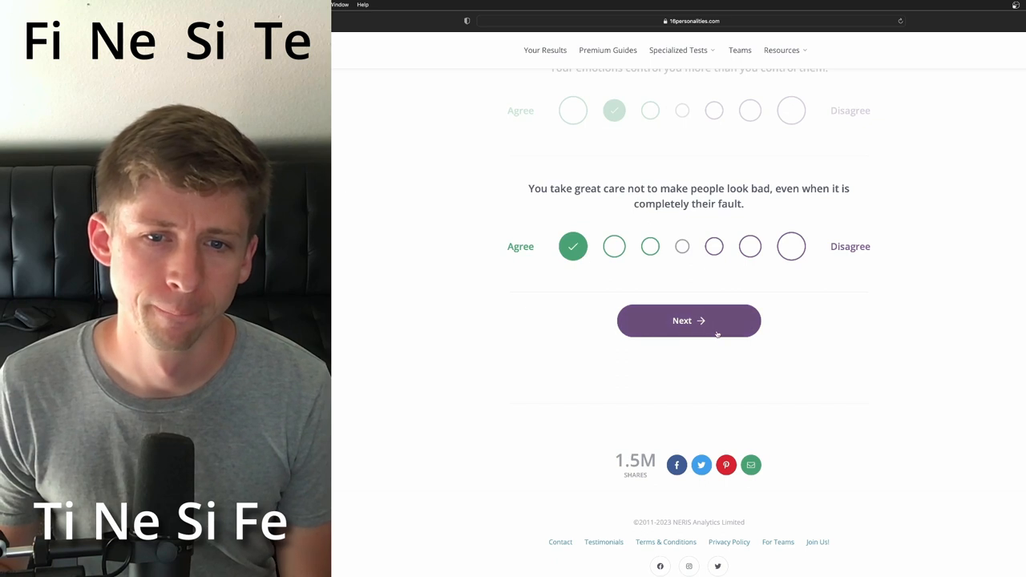
pyautogui.click(688, 321)
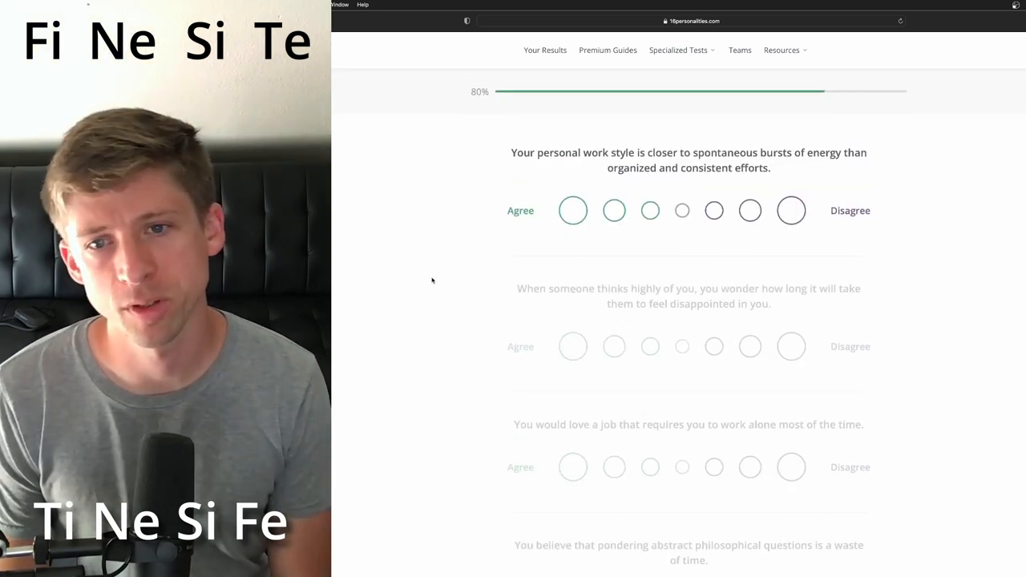
# Agree with spontaneous work style; answer being thought highly of and working alone.
pyautogui.click(614, 210)
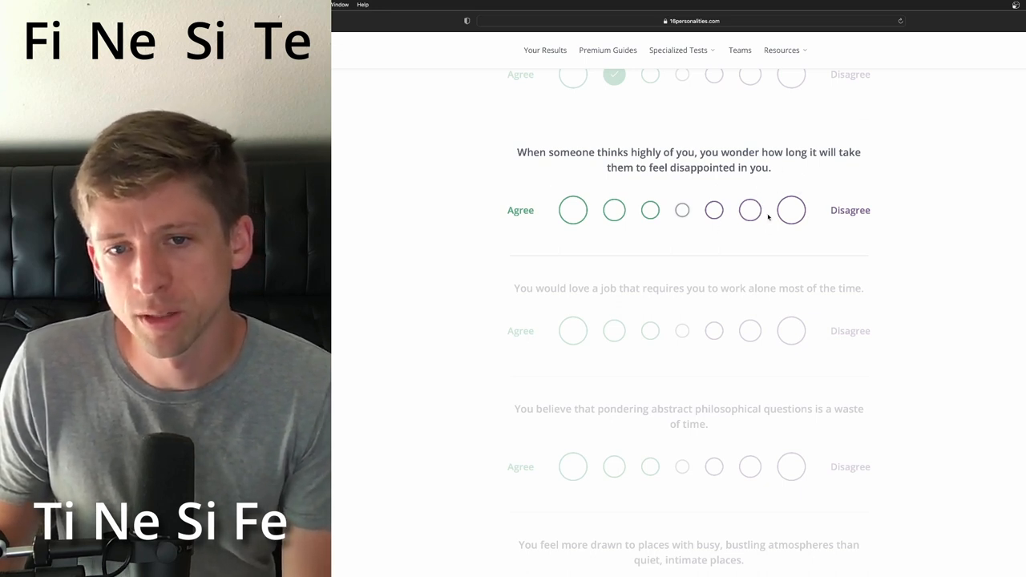
pyautogui.click(749, 210)
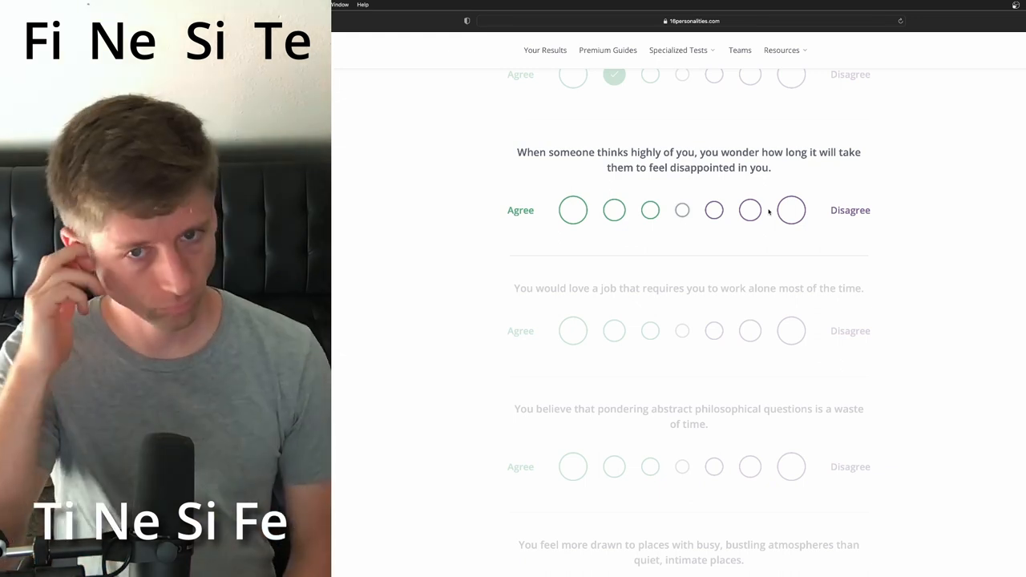
pyautogui.click(750, 210)
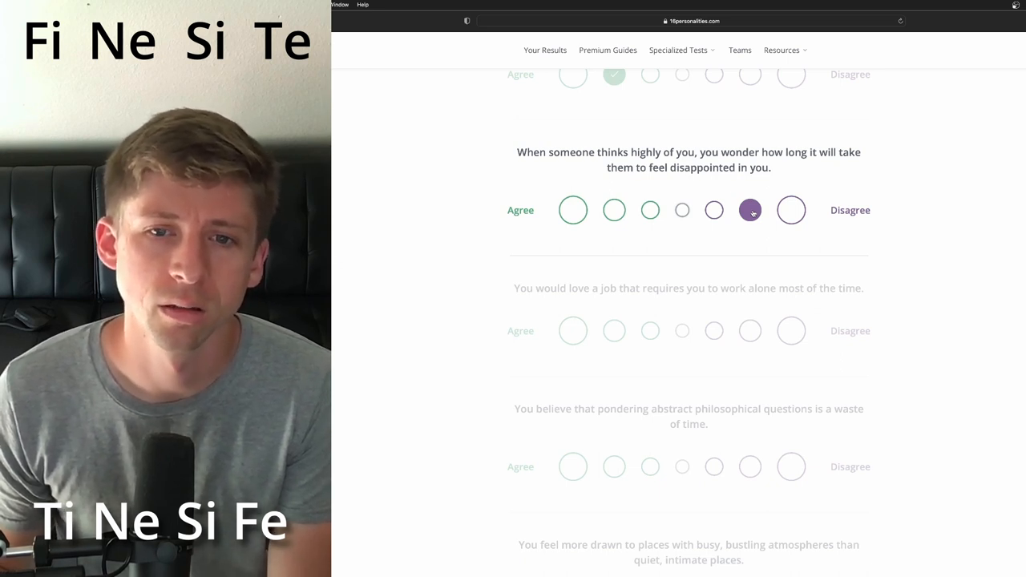
pyautogui.click(749, 210)
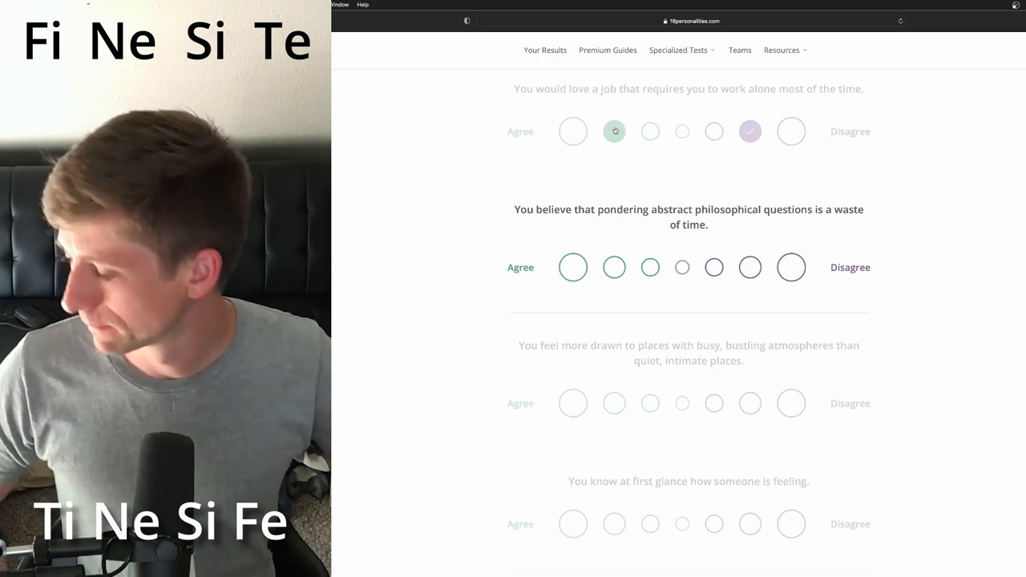
# Answer the abstract philosophy, busy places and first-glance statements.
pyautogui.scroll(-3)
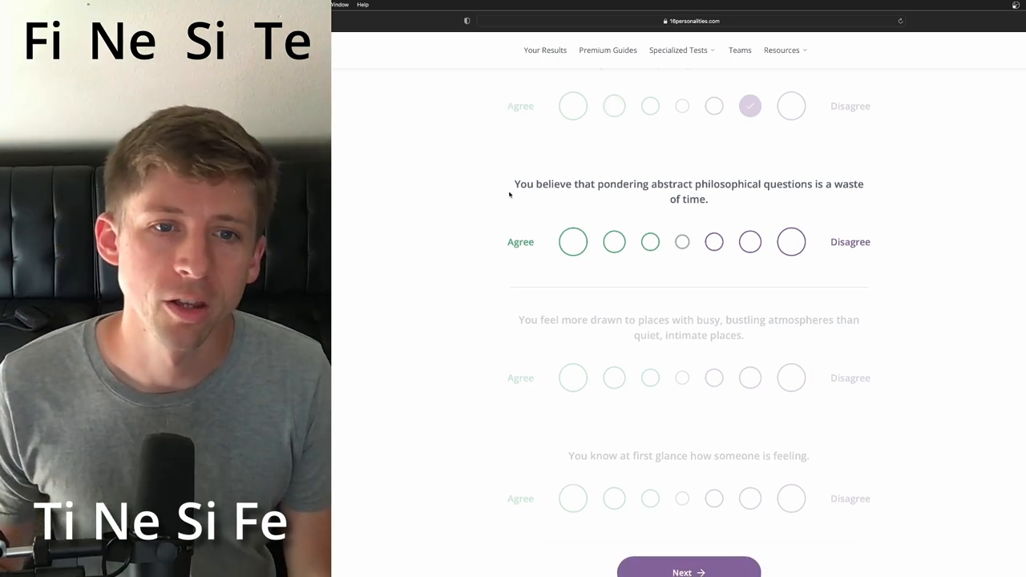
pyautogui.scroll(-3)
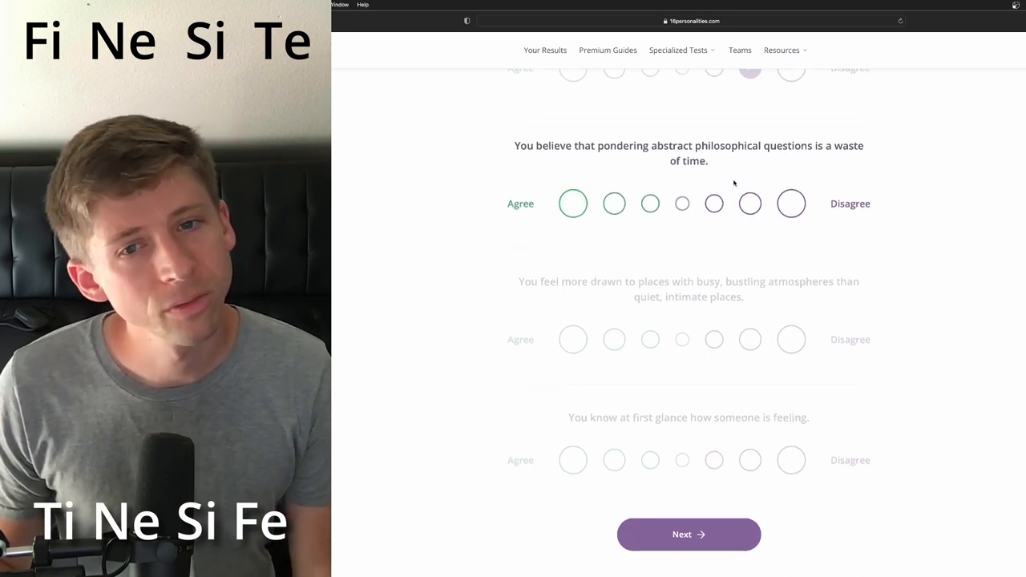
pyautogui.click(750, 203)
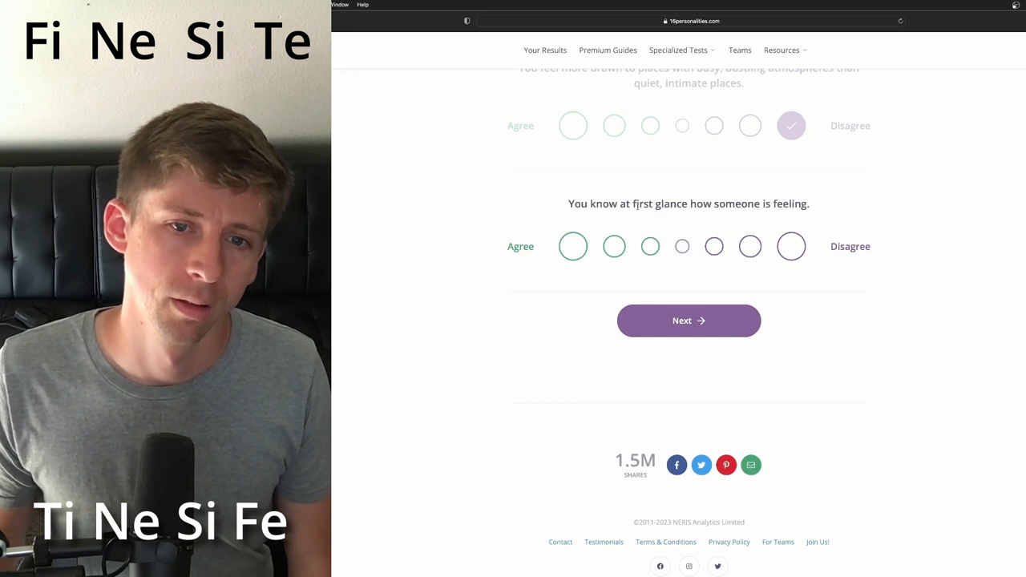
pyautogui.click(614, 246)
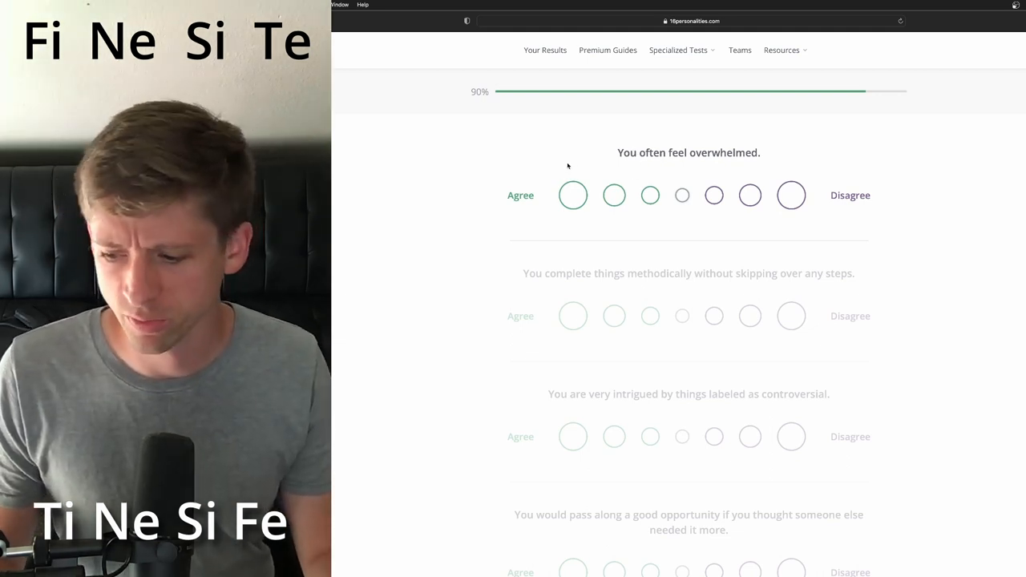
pyautogui.moveTo(598, 141)
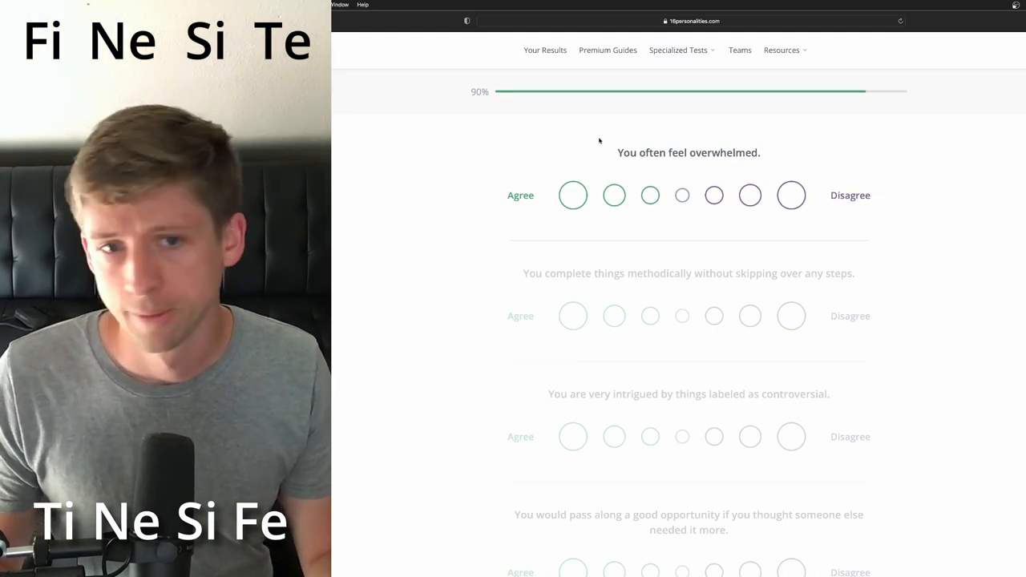
# Answer feeling overwhelmed, working methodically, controversial things, and passing along opportunities.
pyautogui.click(614, 194)
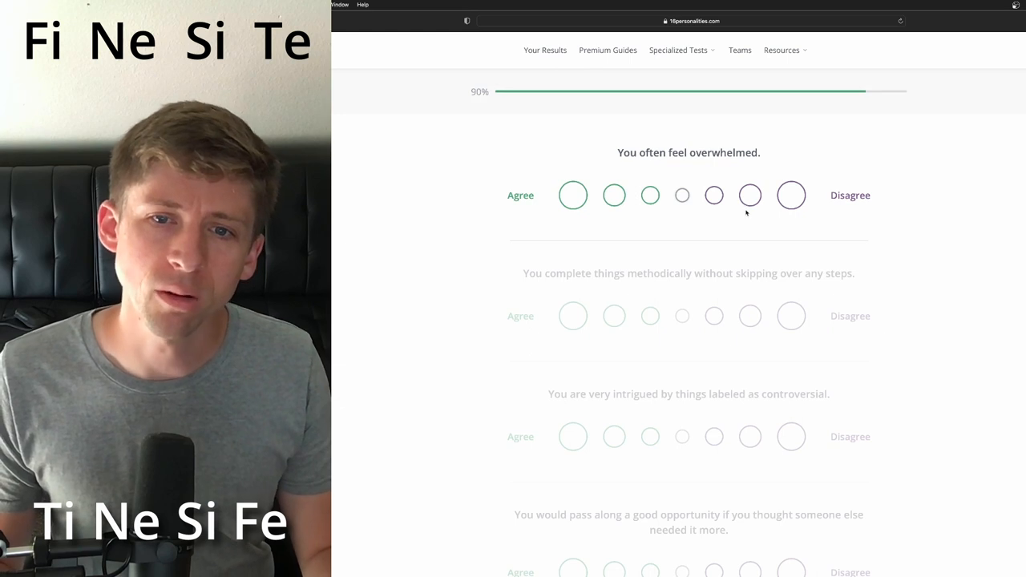
pyautogui.click(750, 195)
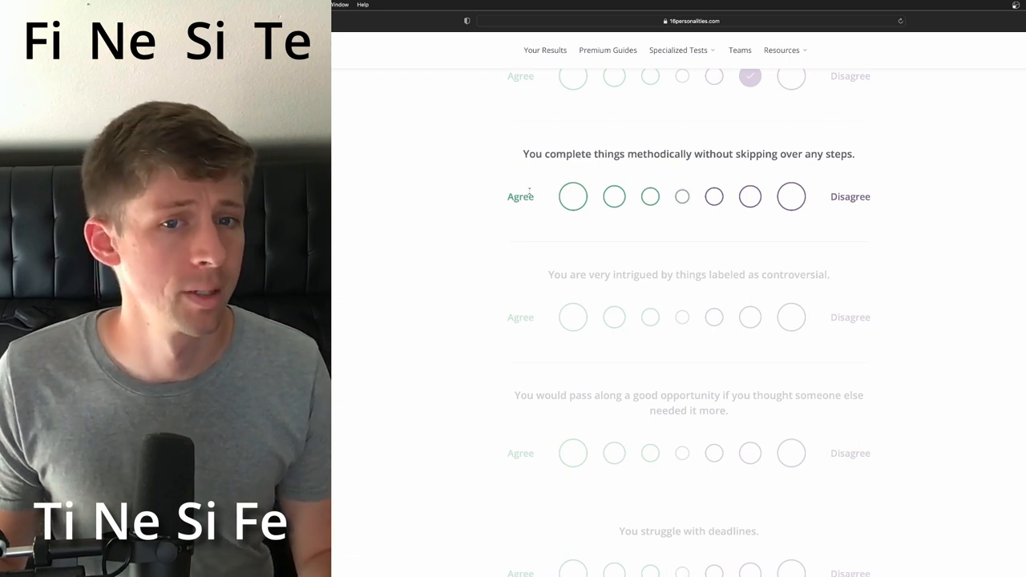
pyautogui.click(750, 196)
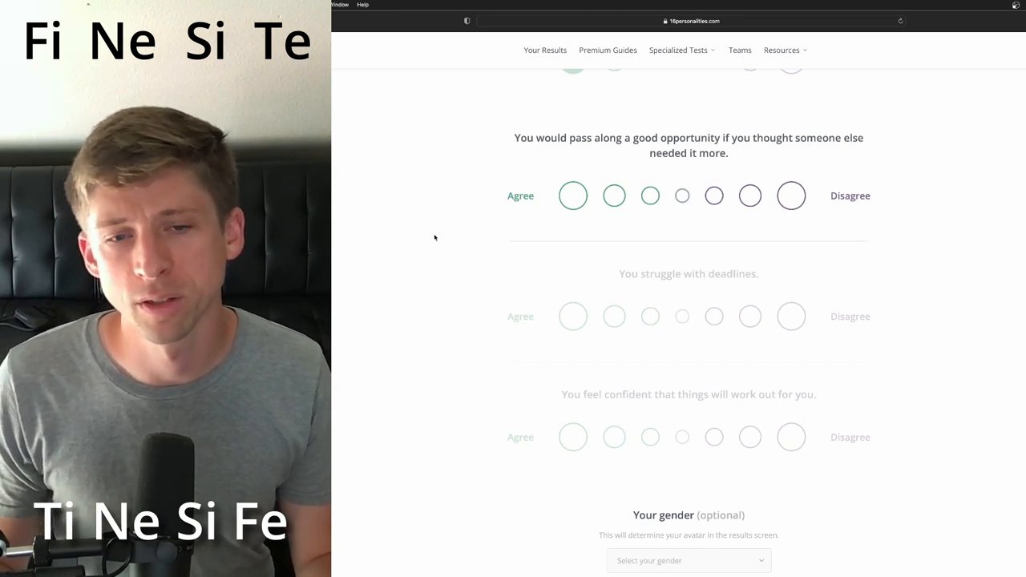
pyautogui.click(791, 196)
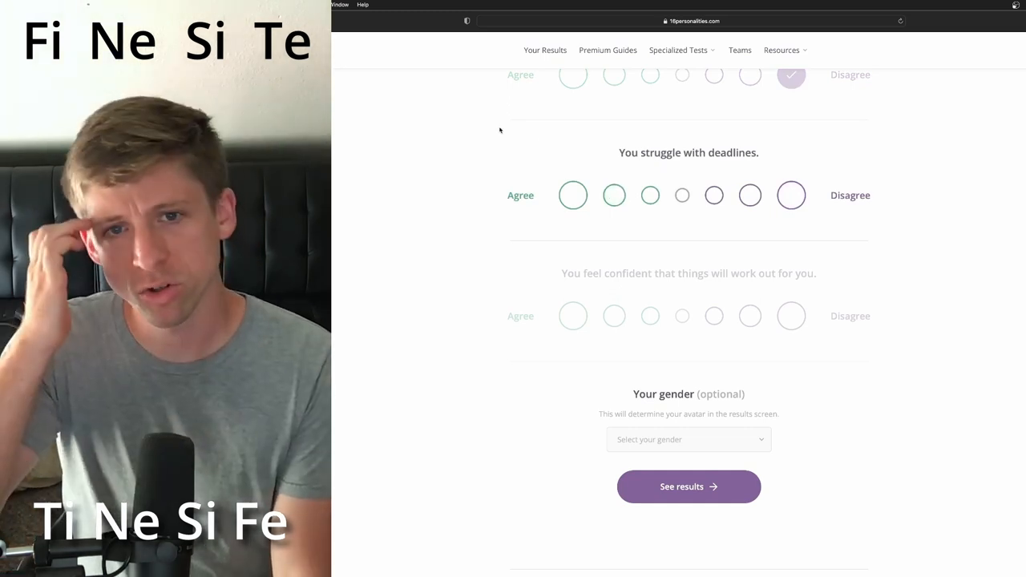
# Agree about struggling with deadlines, answer the confidence statements, and submit for Mediator INFP-T results.
pyautogui.click(572, 195)
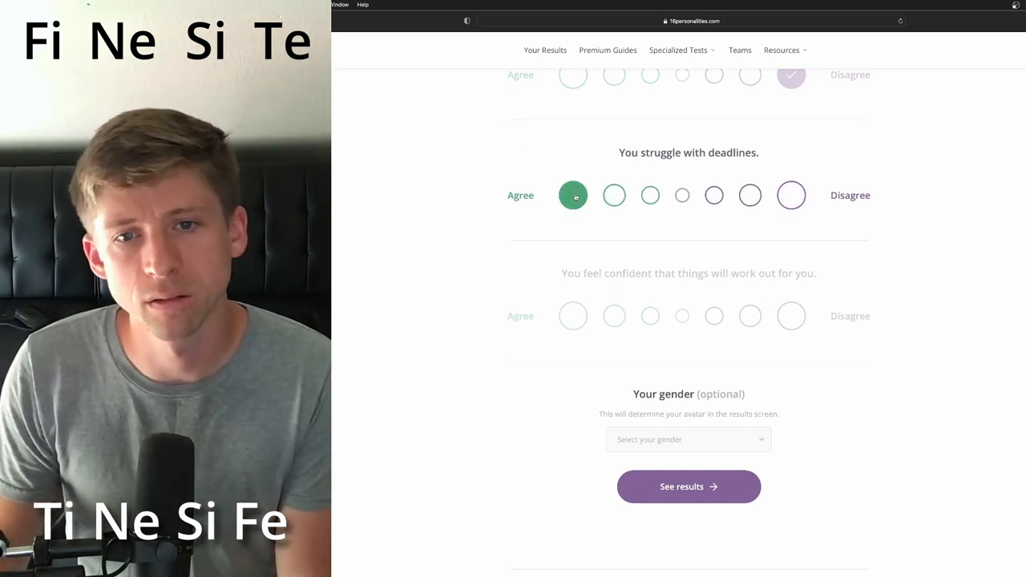
pyautogui.click(614, 195)
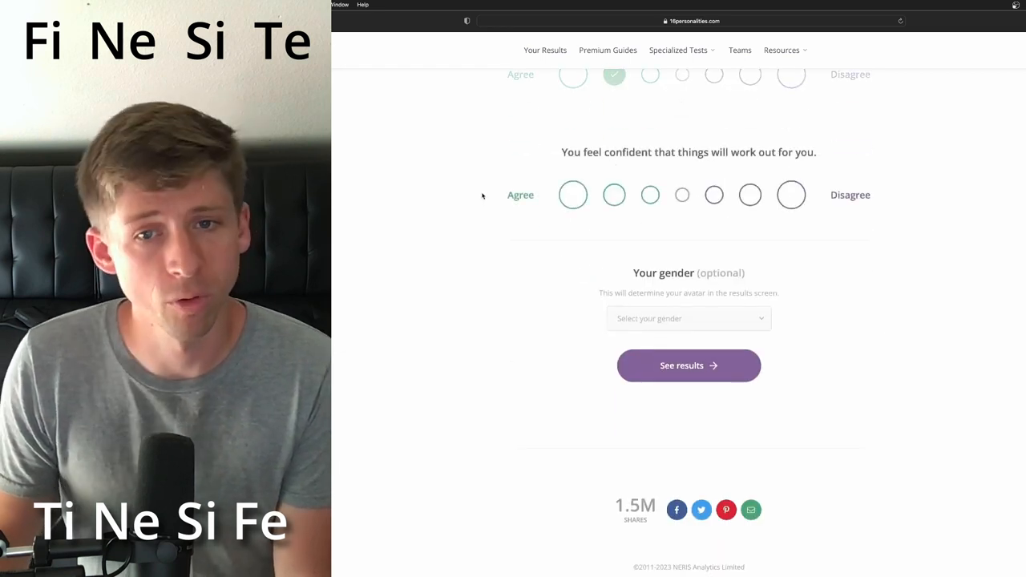
pyautogui.click(614, 195)
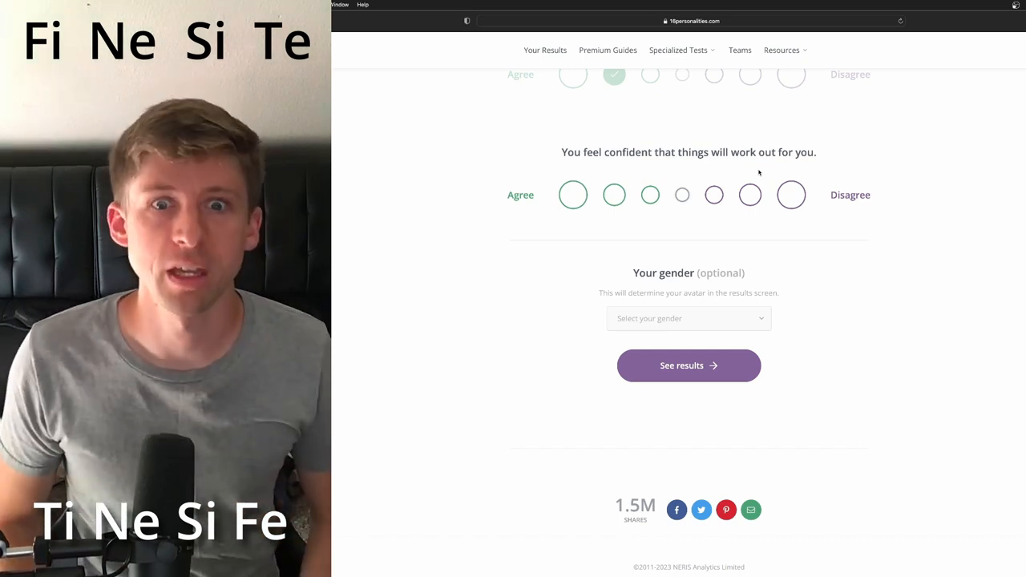
pyautogui.click(749, 195)
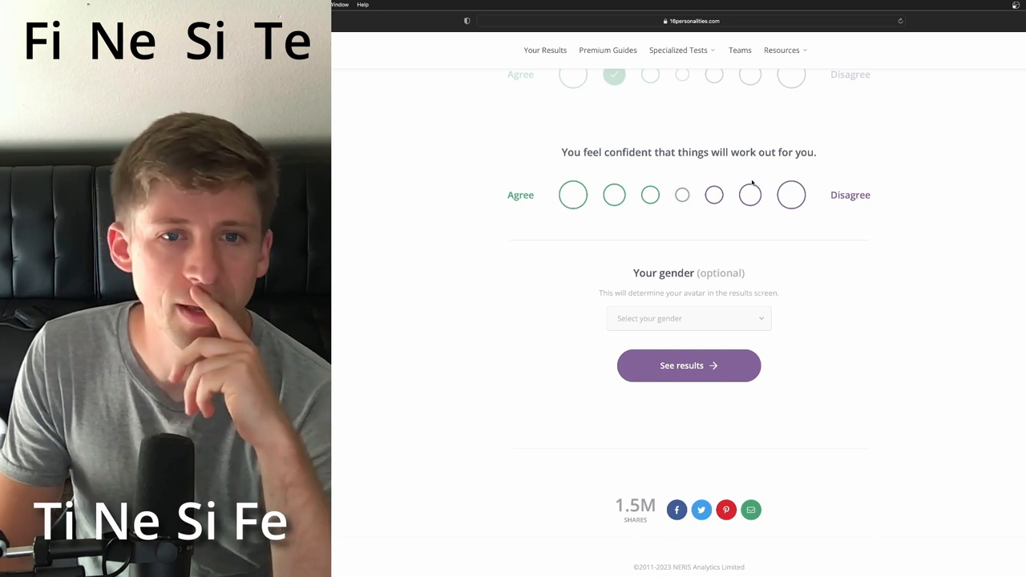
pyautogui.click(749, 194)
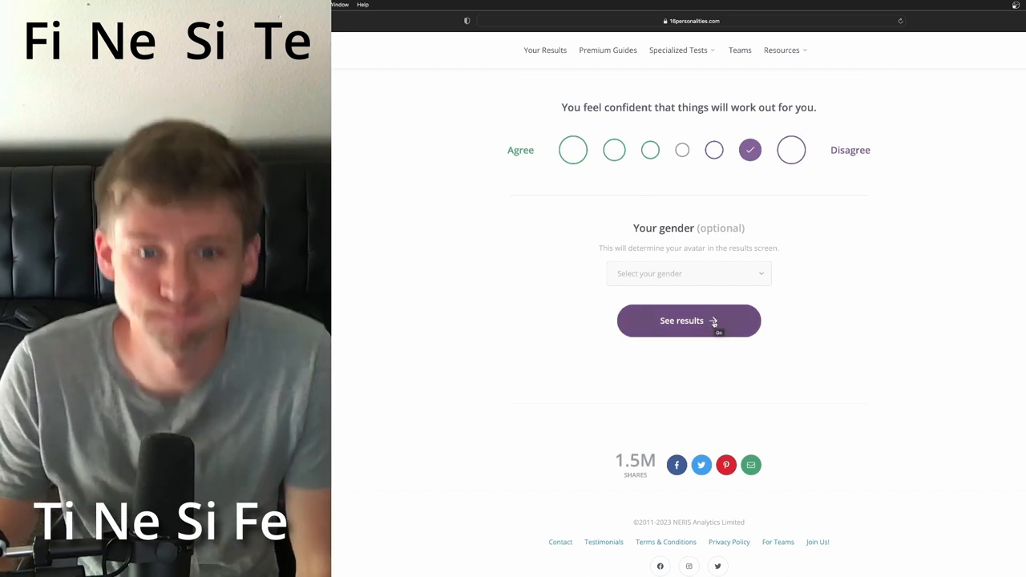
pyautogui.click(689, 320)
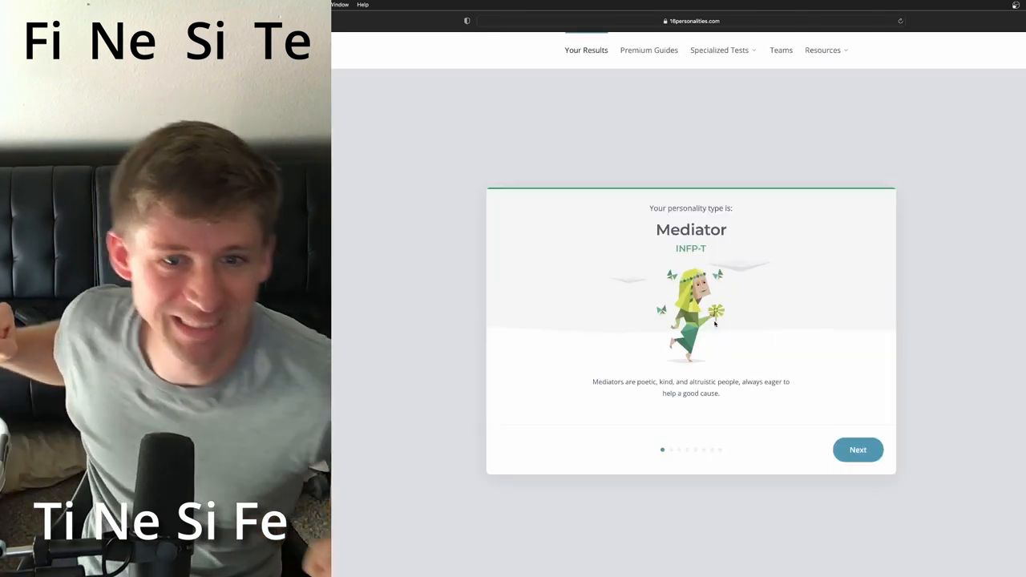